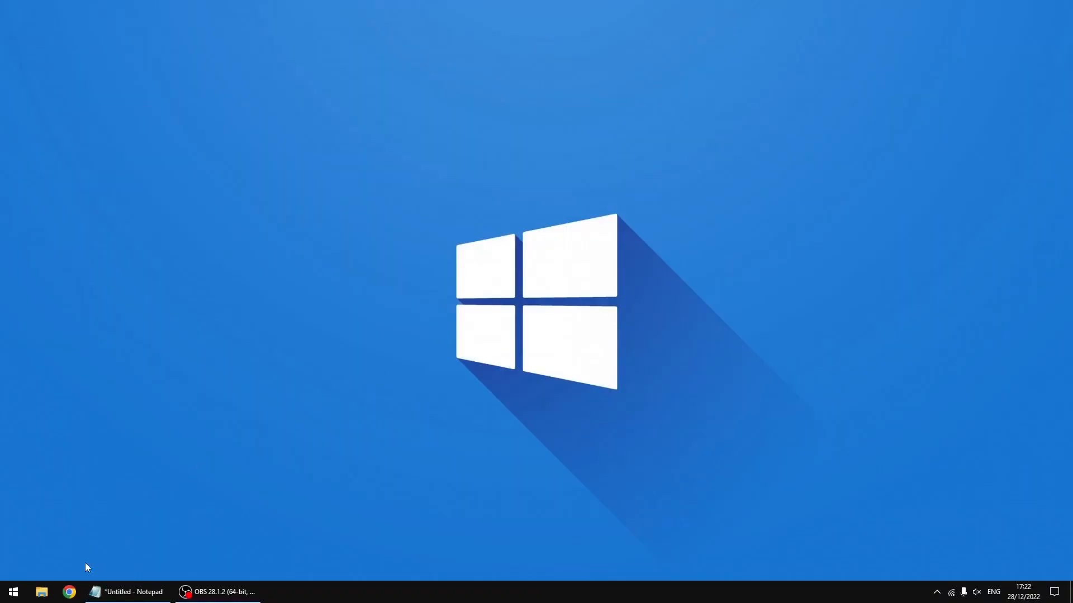
Step: Bring up the project-owner GitHub profile listing Peppy and PeppyMeter in Chrome
click(68, 592)
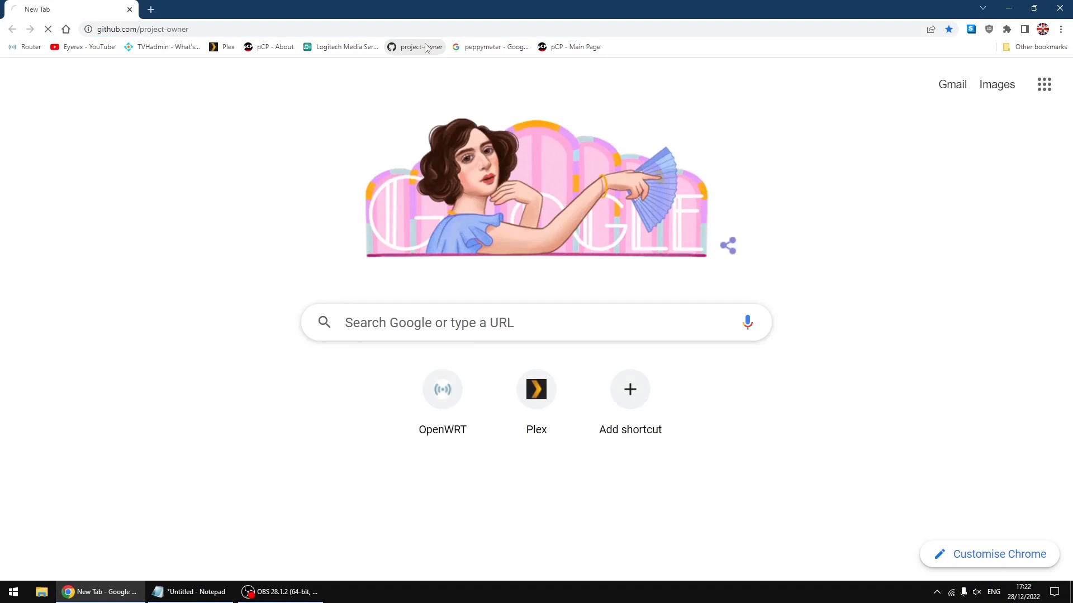
click(413, 47)
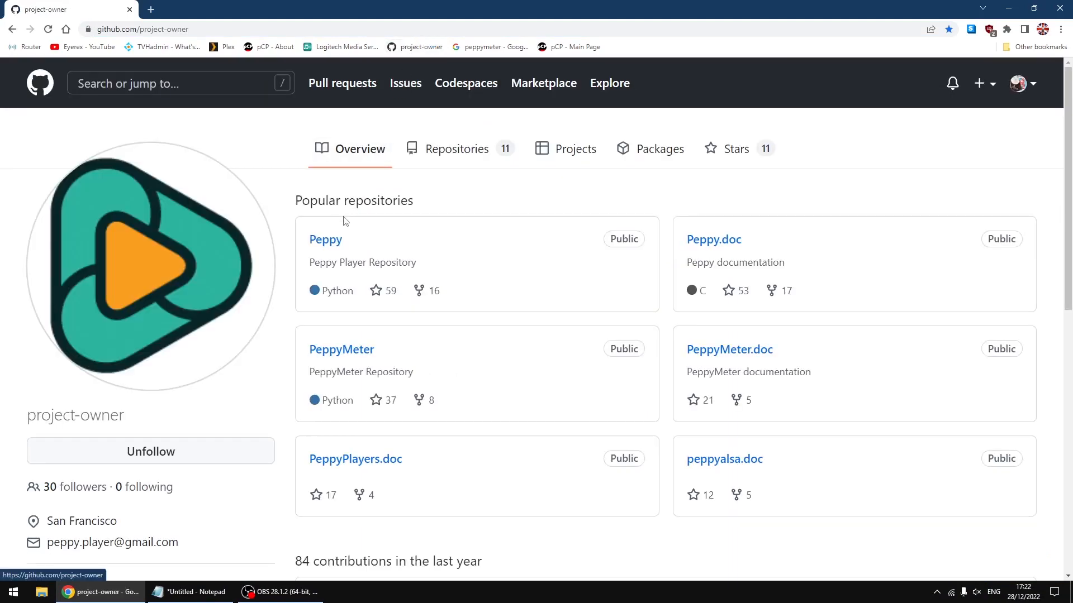
mouse_move(413, 237)
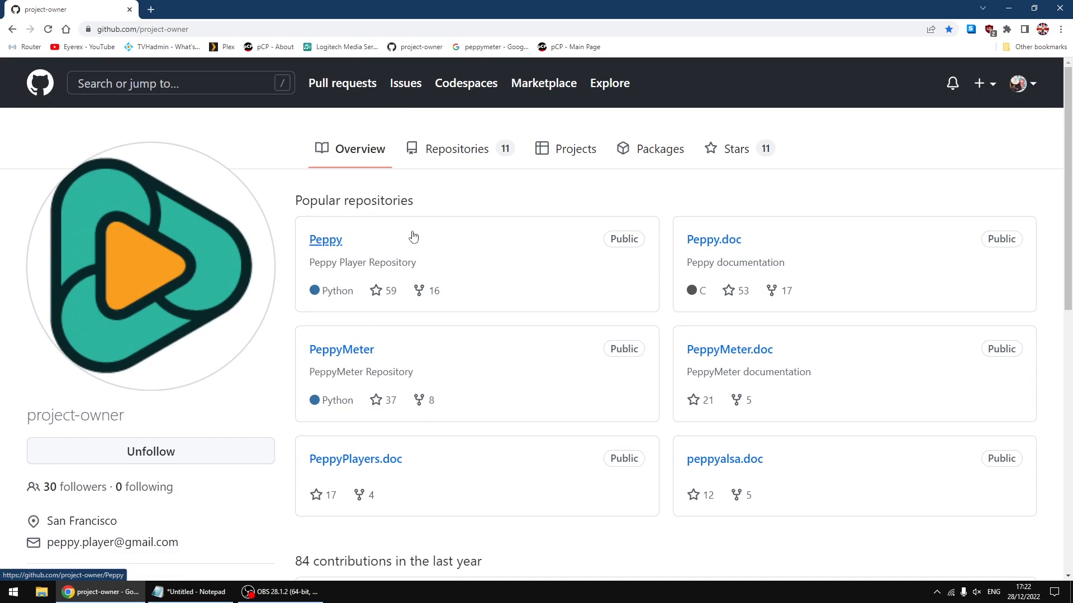
mouse_move(413, 243)
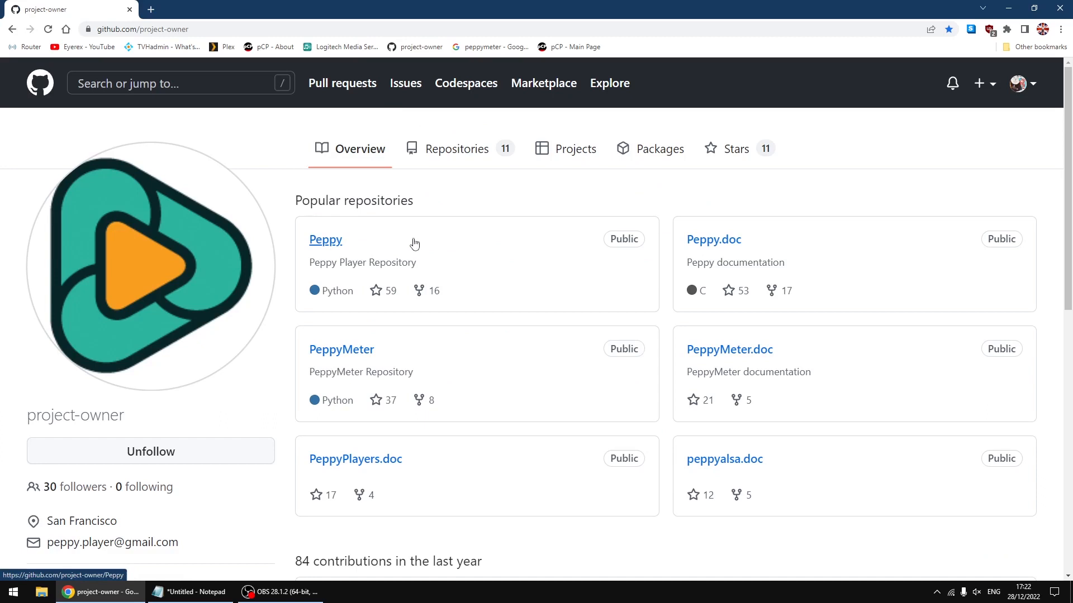
mouse_move(544, 220)
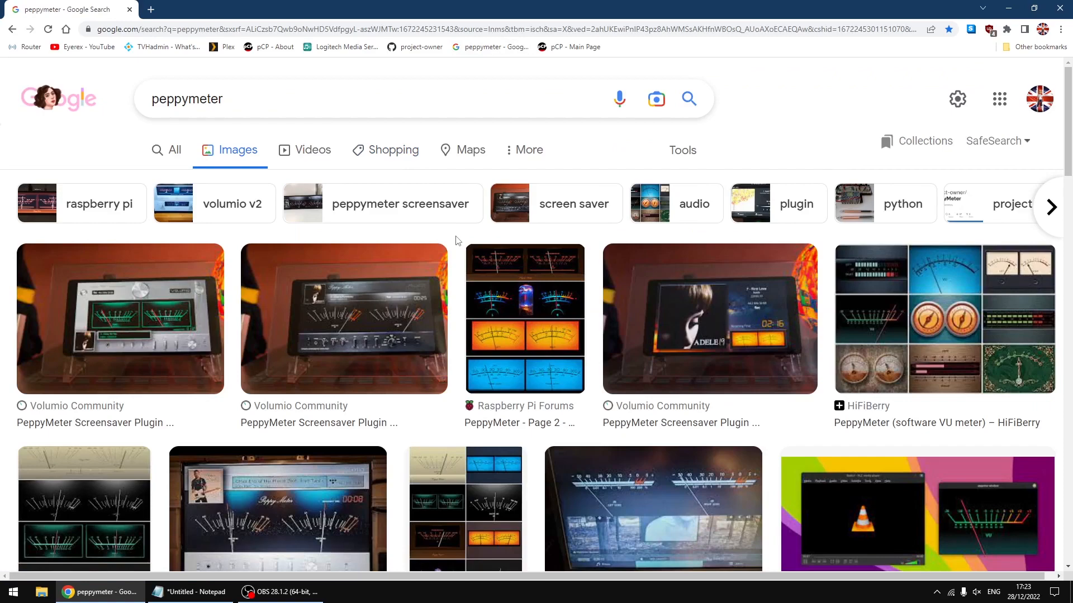
Step: Scroll through the peppymeter Google image results showing VU-meter screenshots
scroll(down, 3)
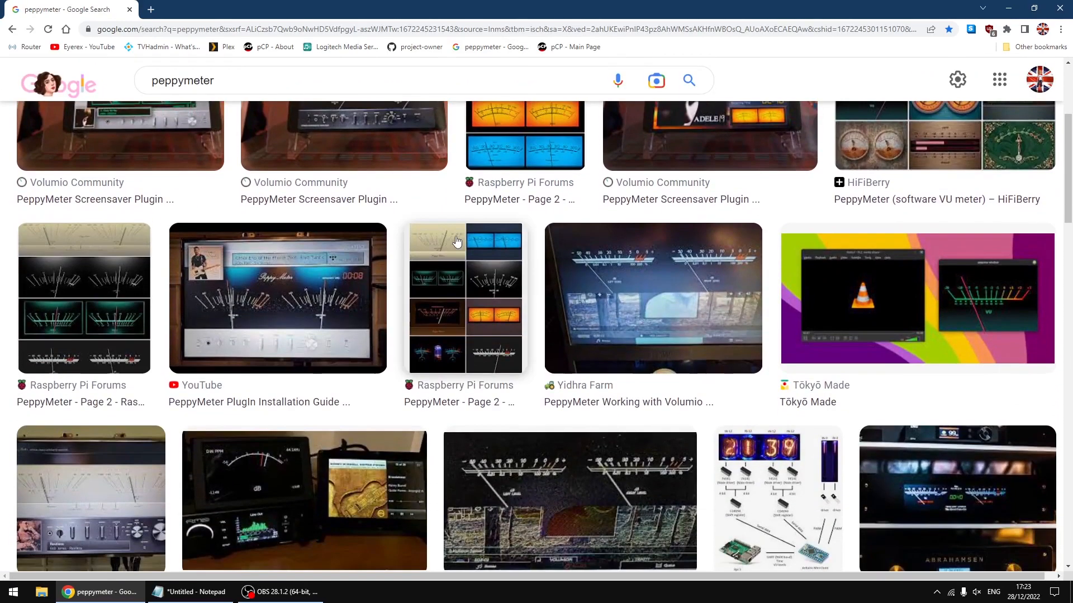
scroll(down, 3)
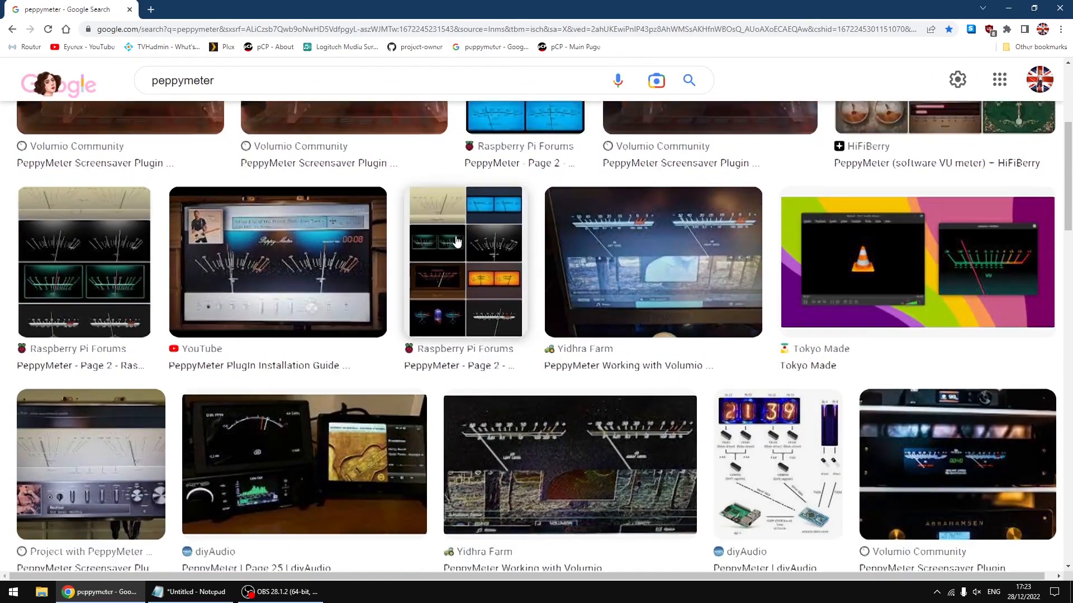
scroll(down, 3)
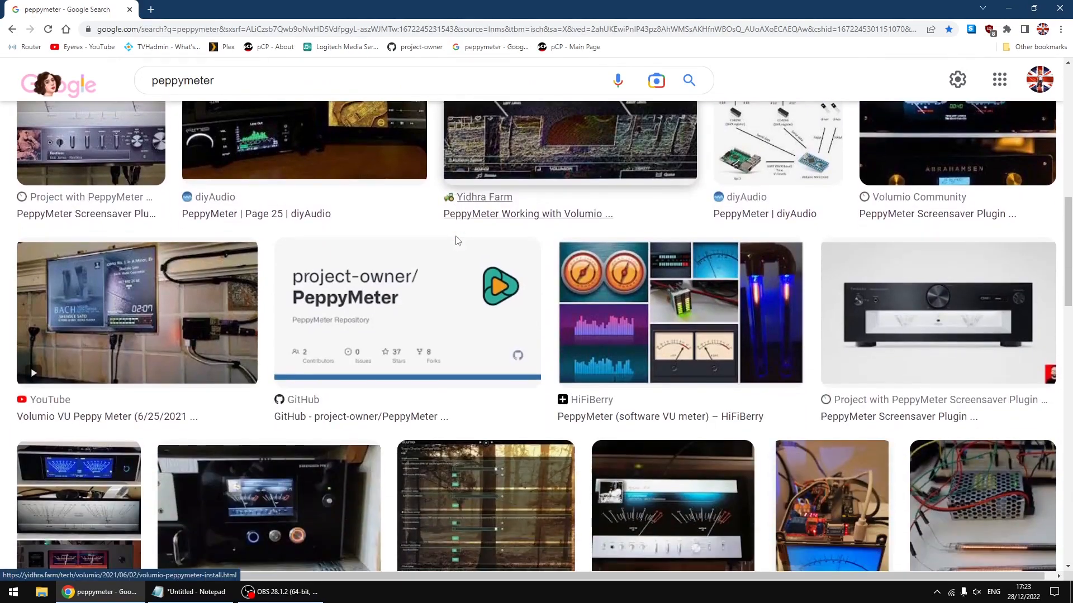
scroll(down, 3)
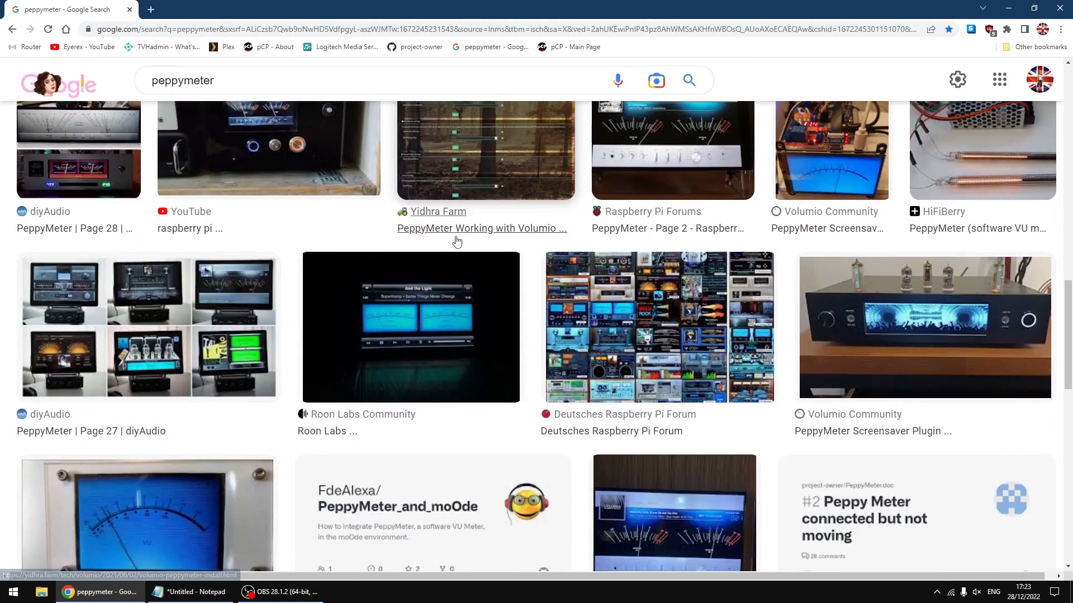
mouse_move(457, 242)
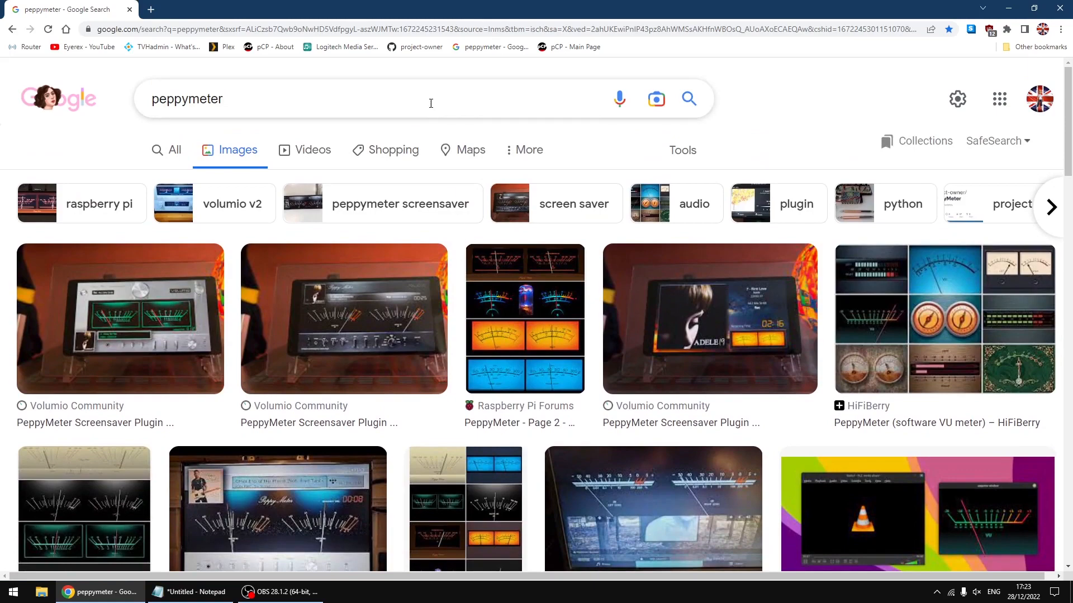
Step: Return to the project-owner GitHub profile via the bookmark
click(420, 47)
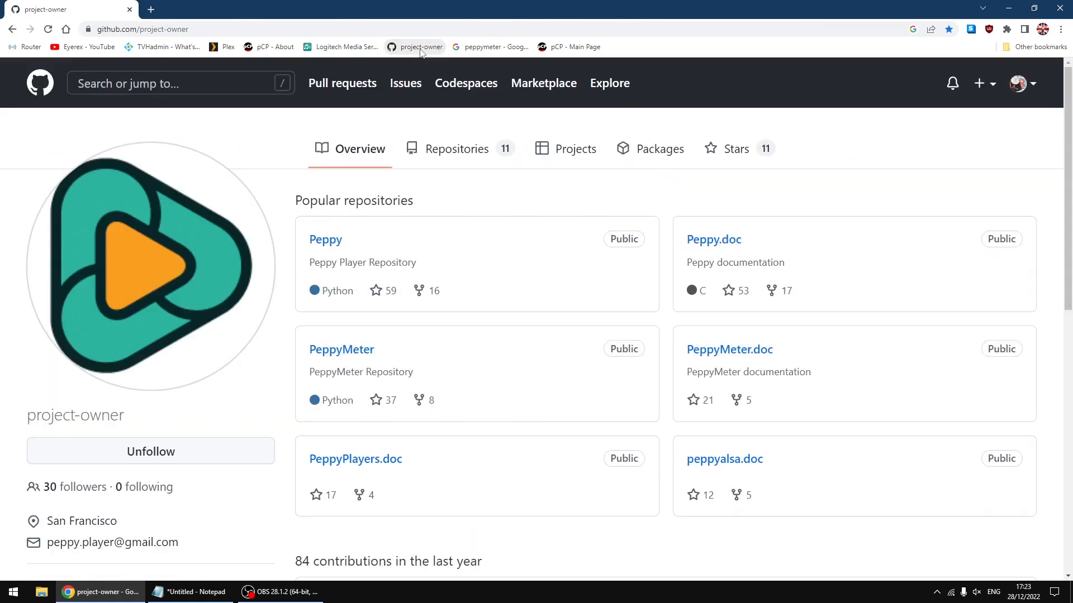
mouse_move(462, 195)
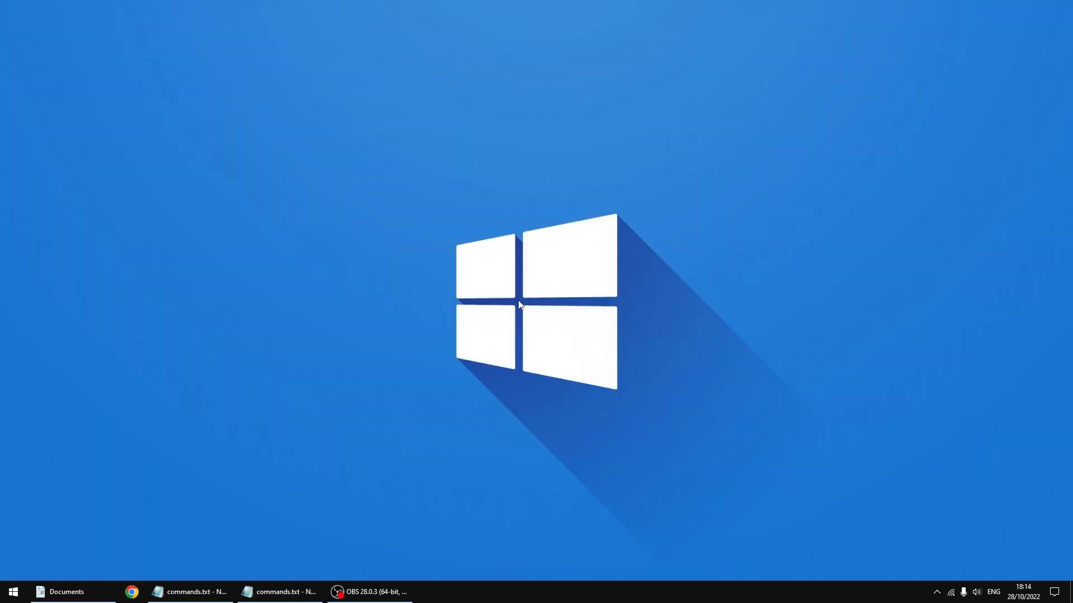
Step: Save a new SFTP site for user tc at 192.168.1.150 with its password stored
click(12, 592)
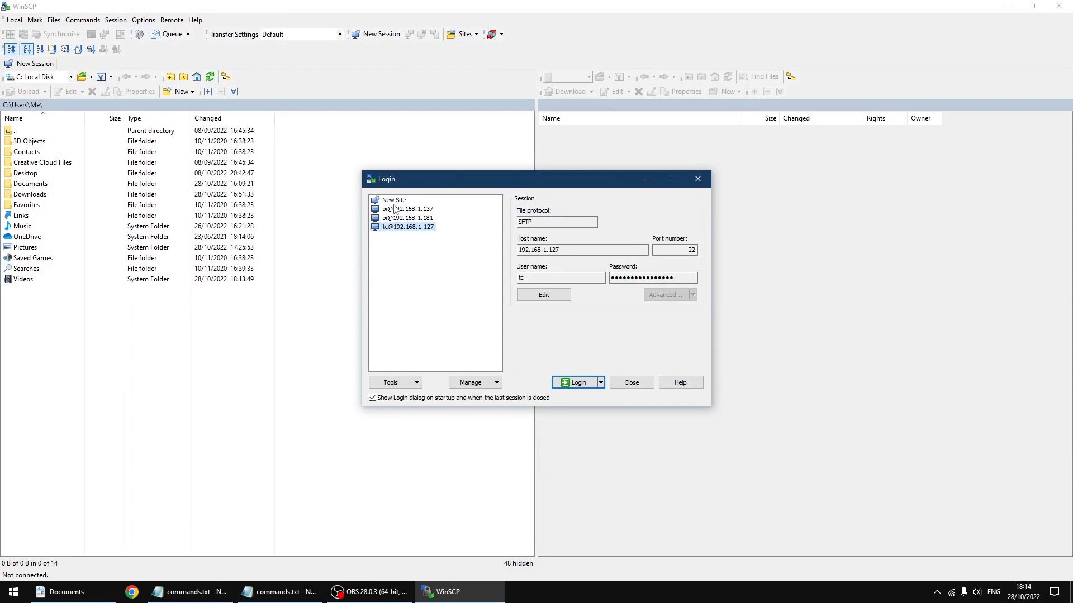
click(393, 200)
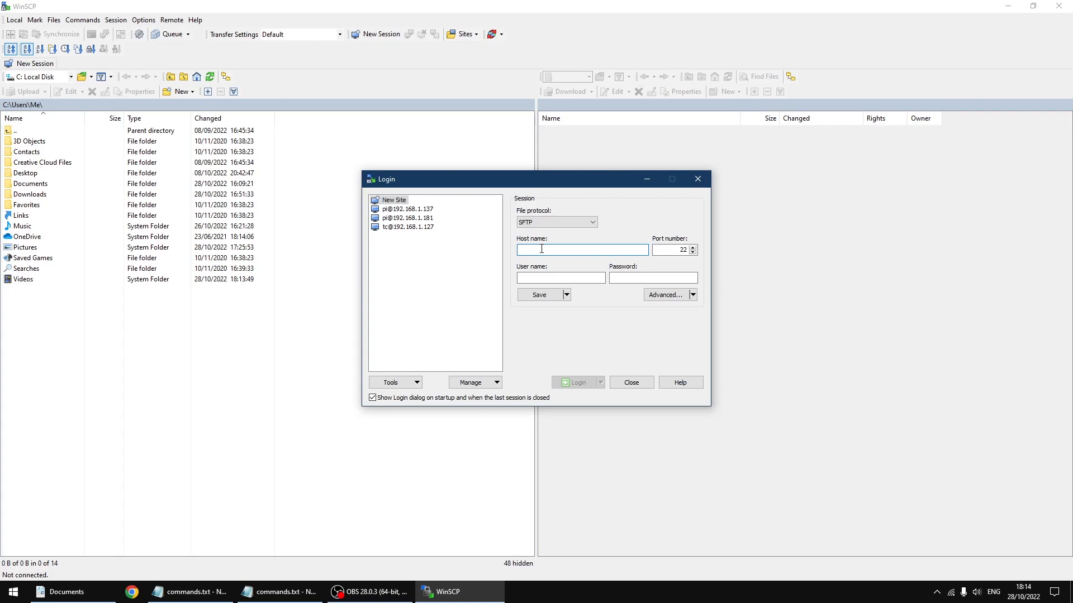
text(192.168.1.150)
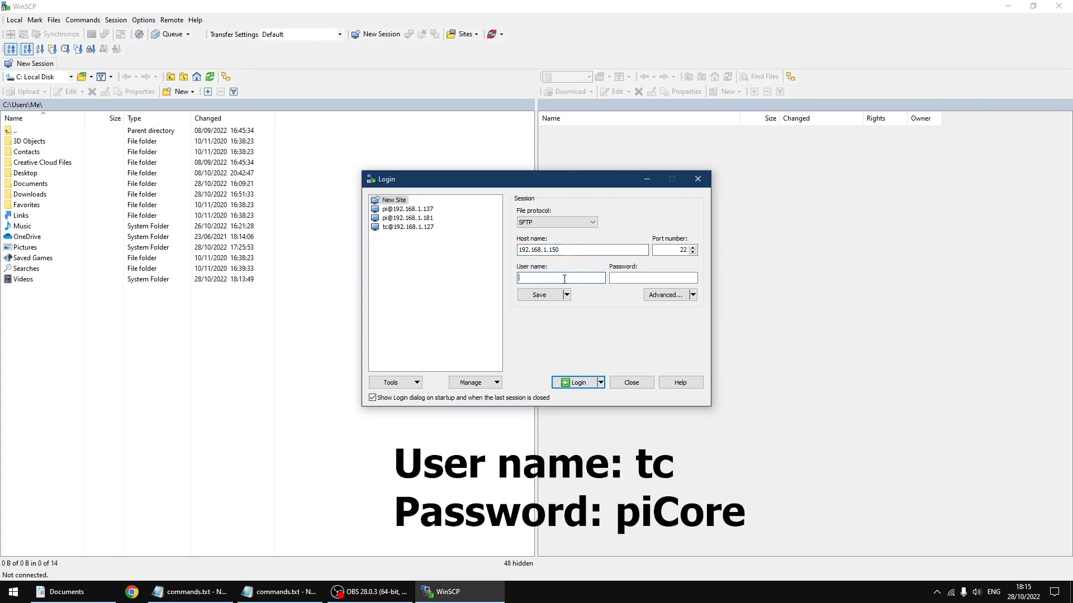
text(t)
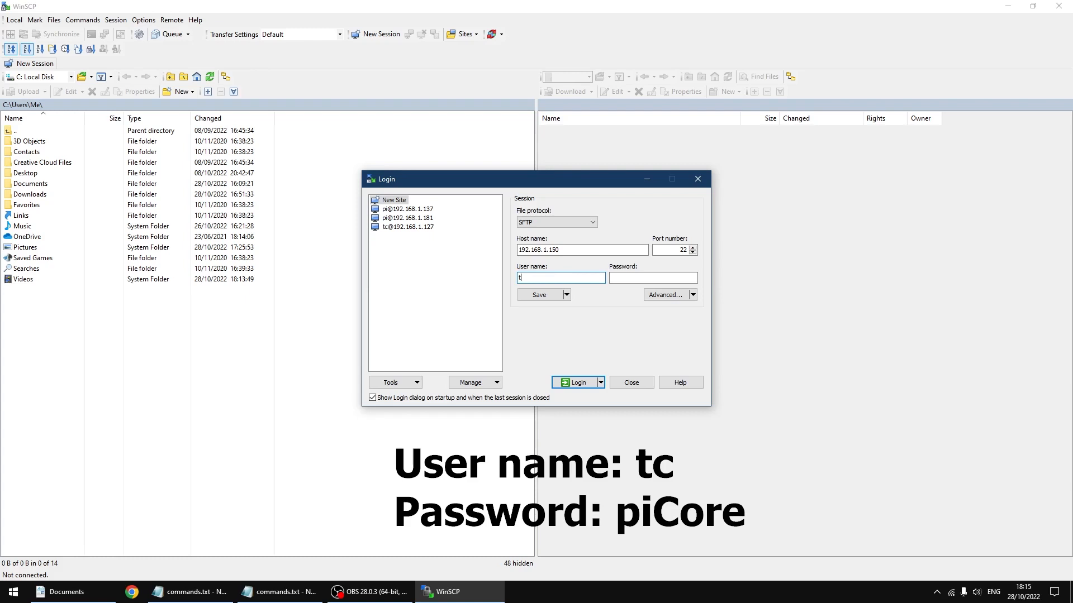
click(652, 278)
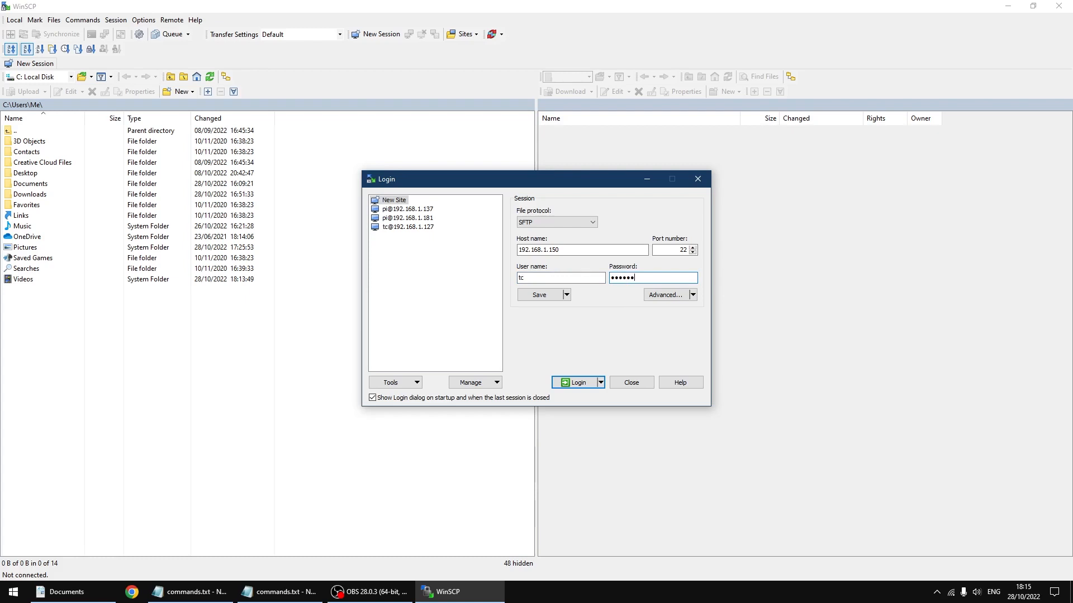
click(566, 294)
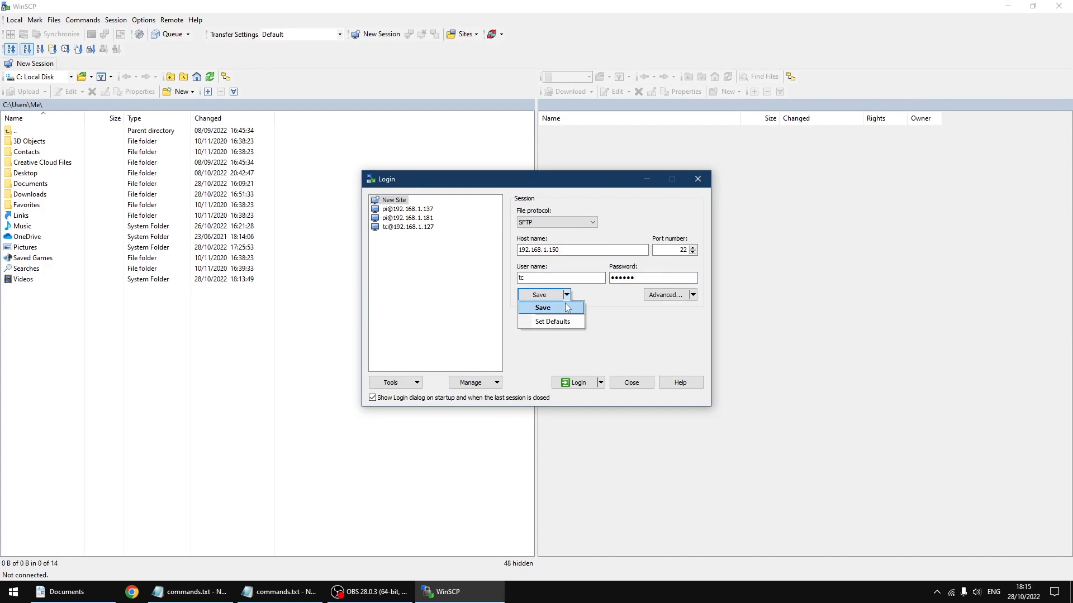
click(540, 307)
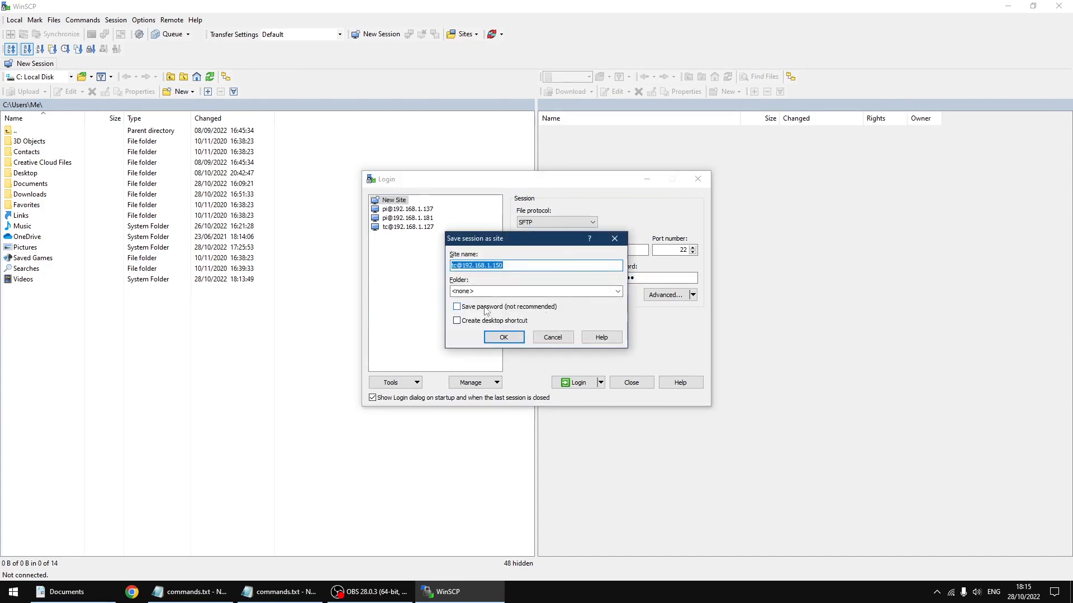
click(457, 306)
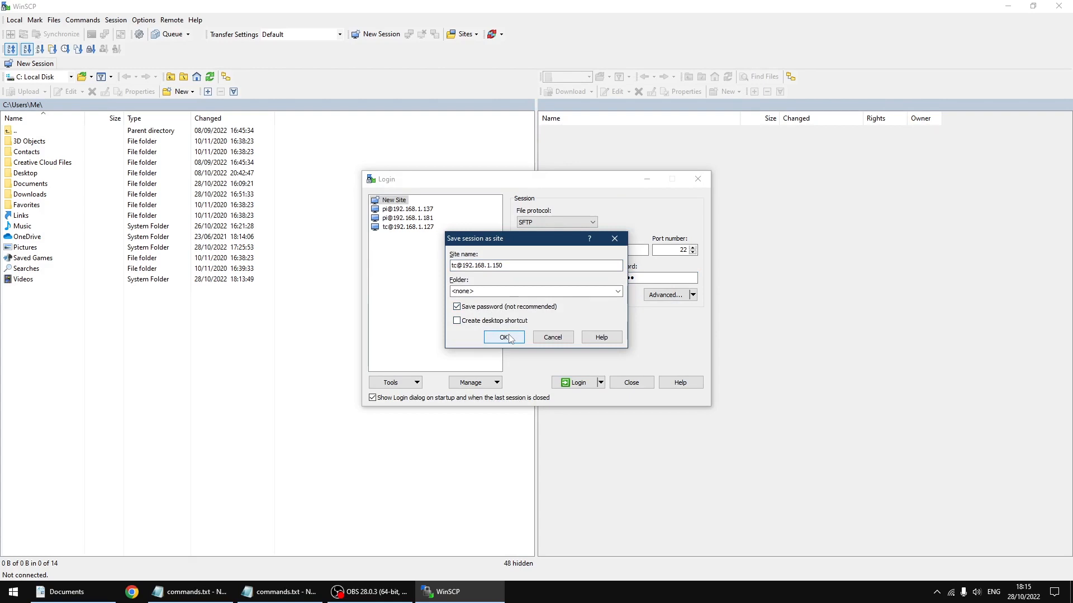
click(504, 336)
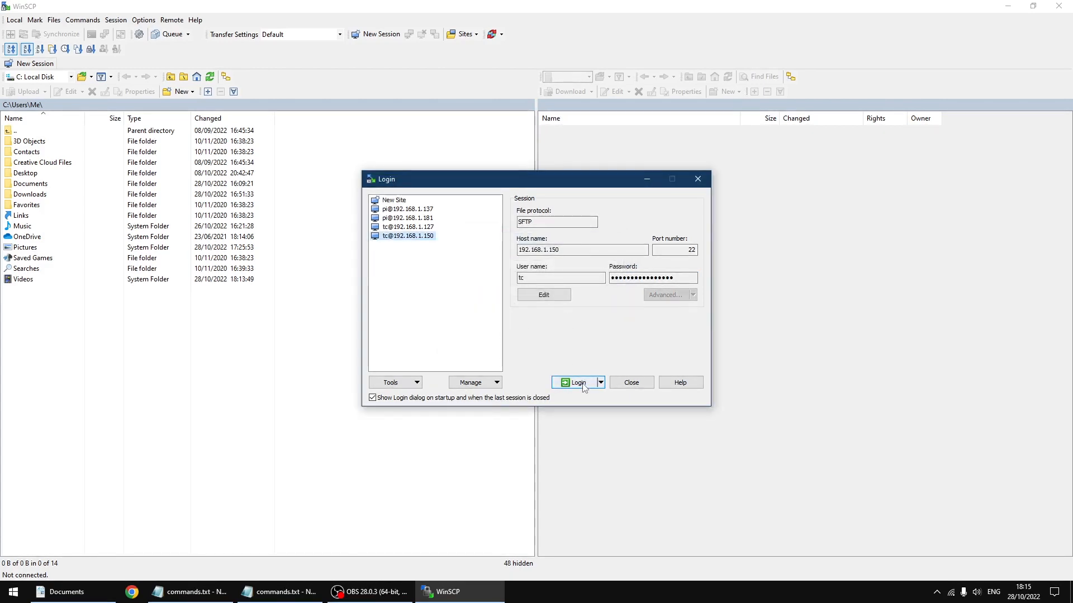
Step: Log in to 192.168.1.150 as tc, updating the host key, so /home/tc/ appears
click(576, 382)
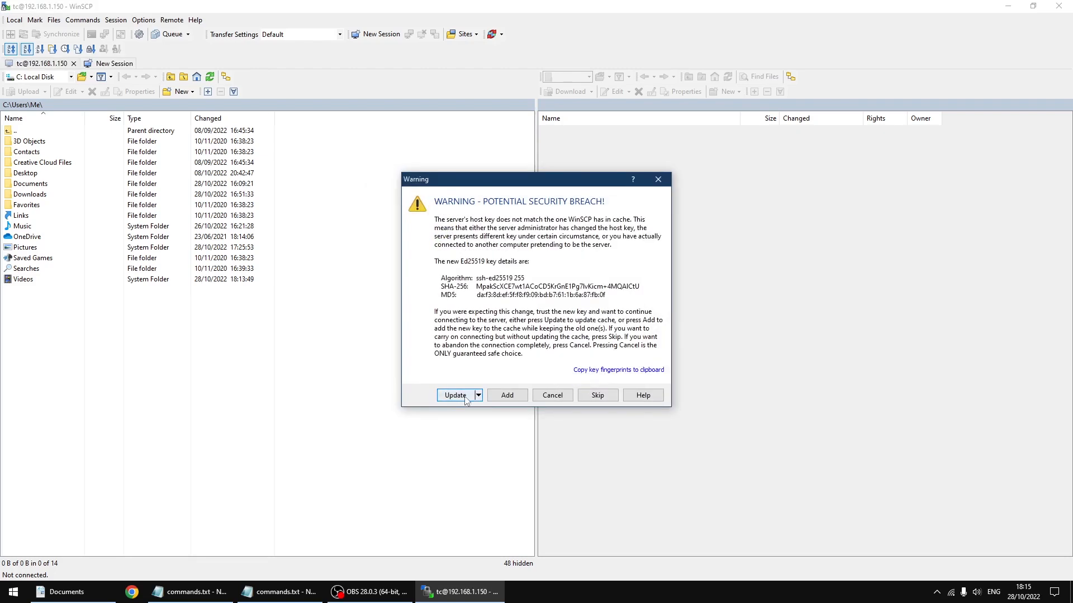
click(455, 395)
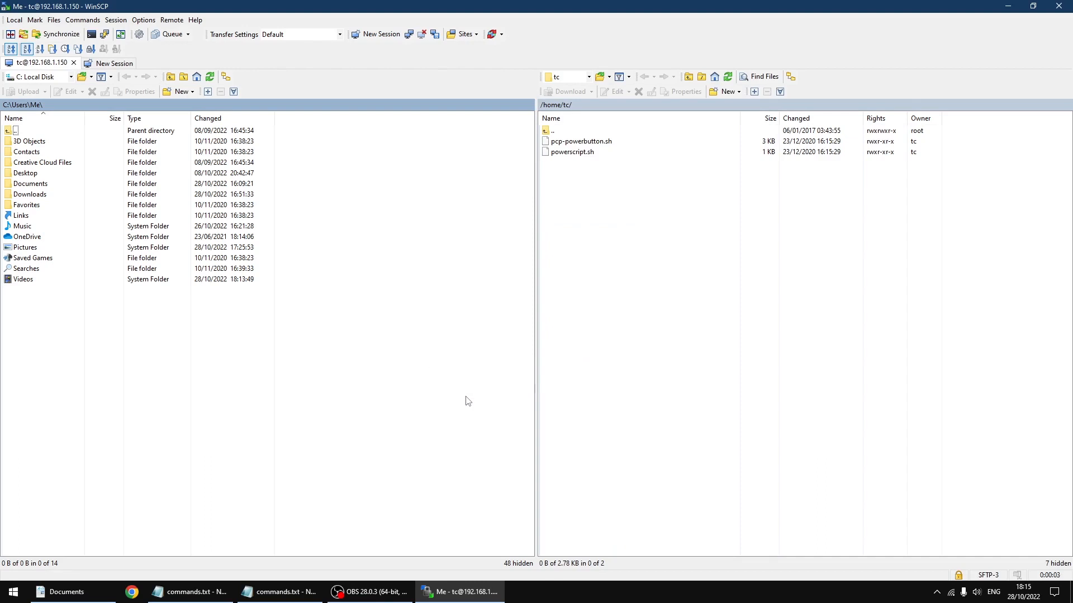
mouse_move(811, 354)
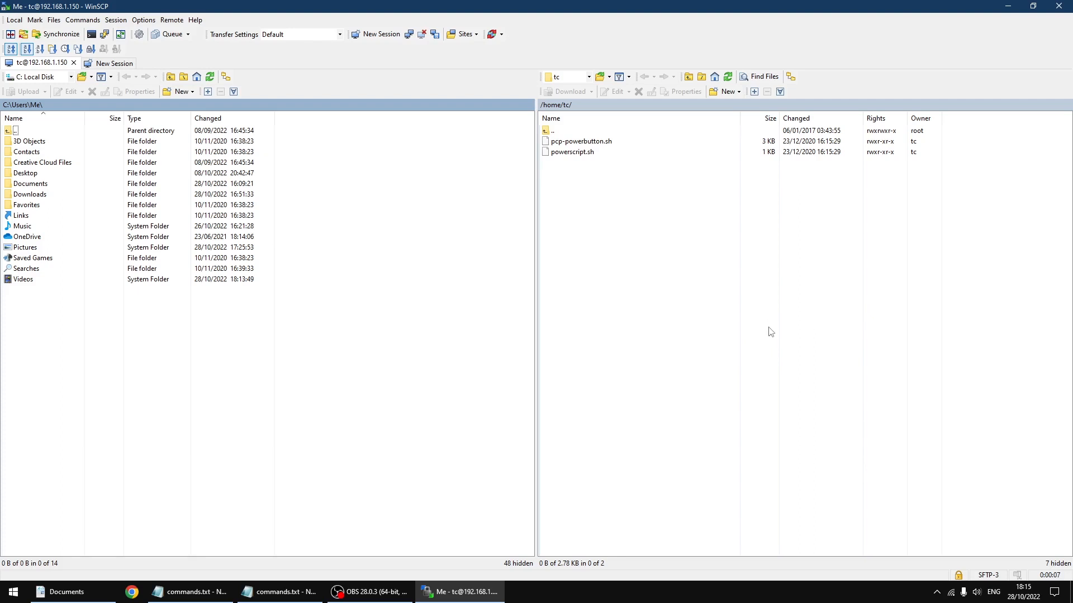
mouse_move(250, 350)
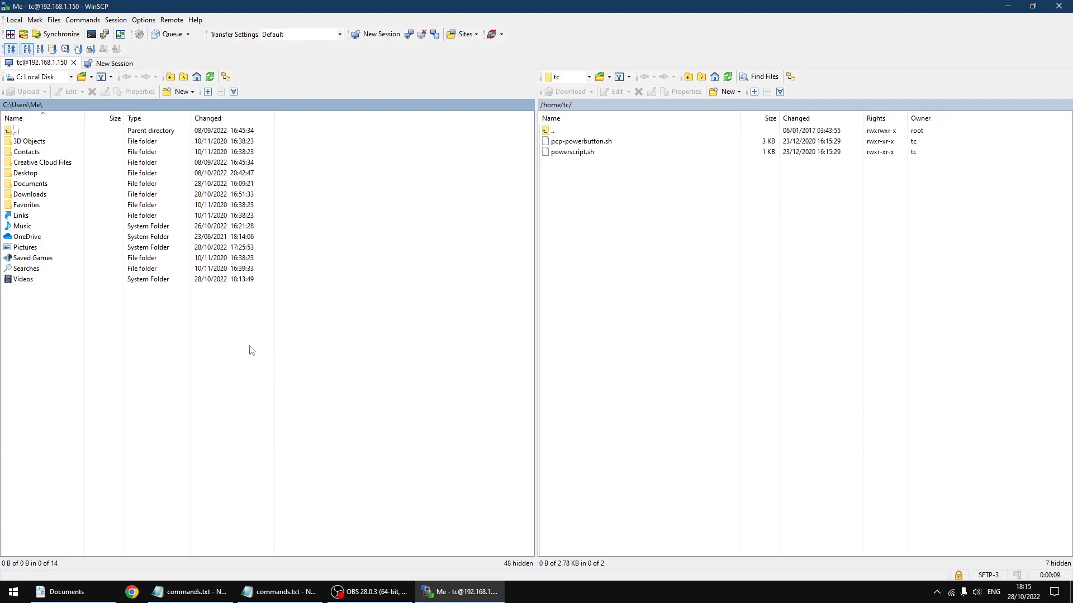
mouse_move(611, 233)
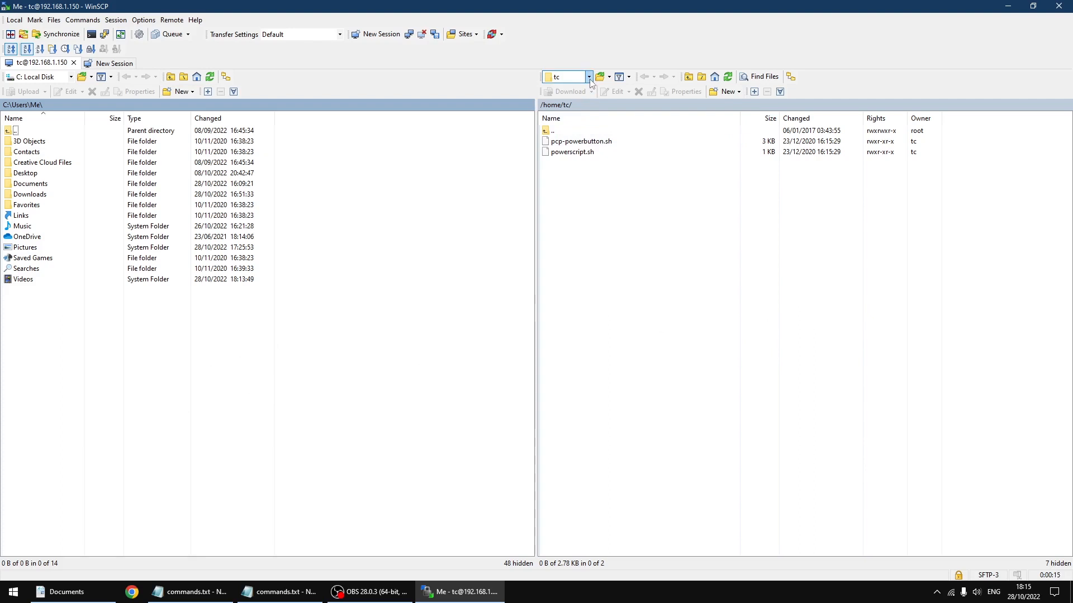
Step: Go to the remote root and into /mnt/mmcblk0p2
click(588, 76)
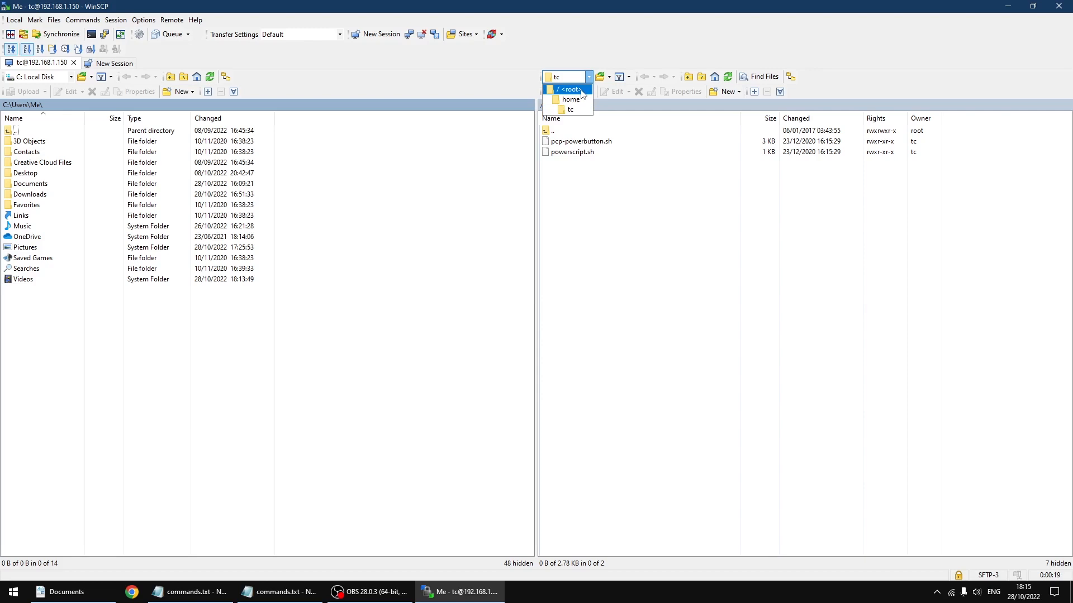
click(565, 89)
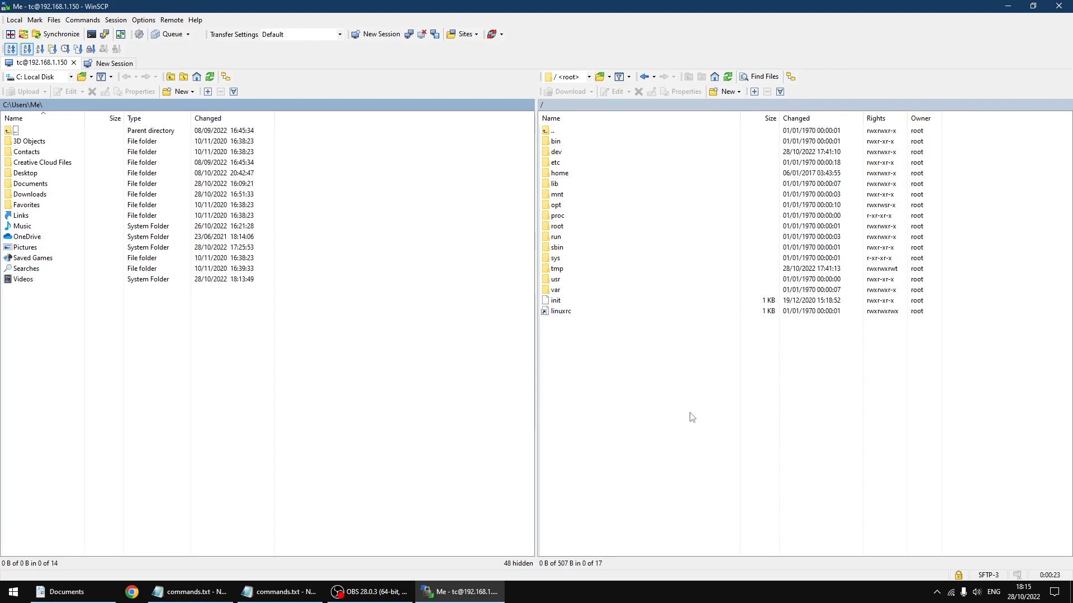
mouse_move(687, 425)
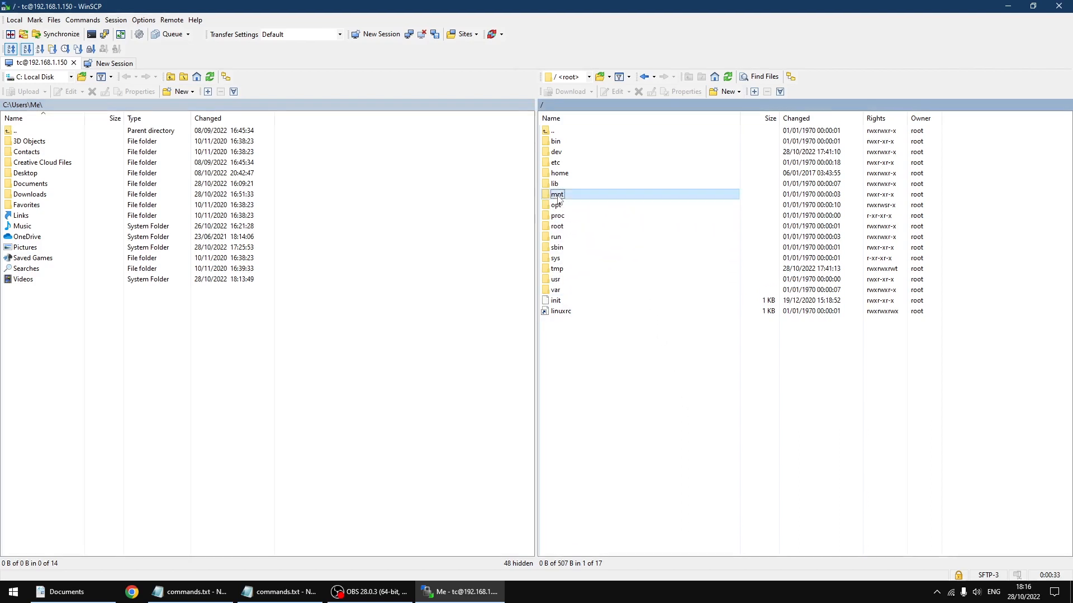
double_click(556, 194)
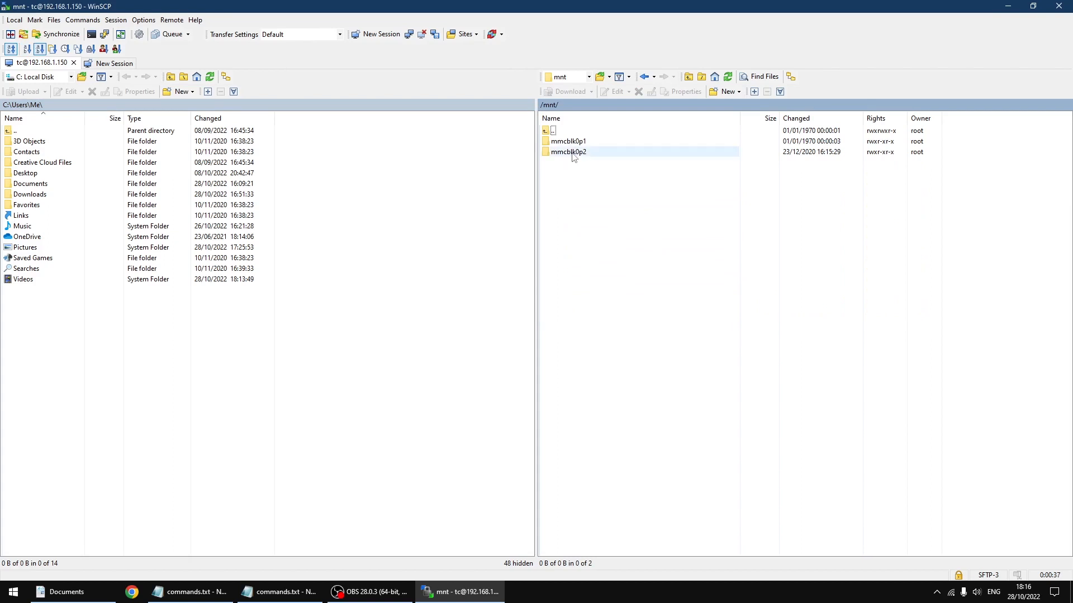
double_click(567, 152)
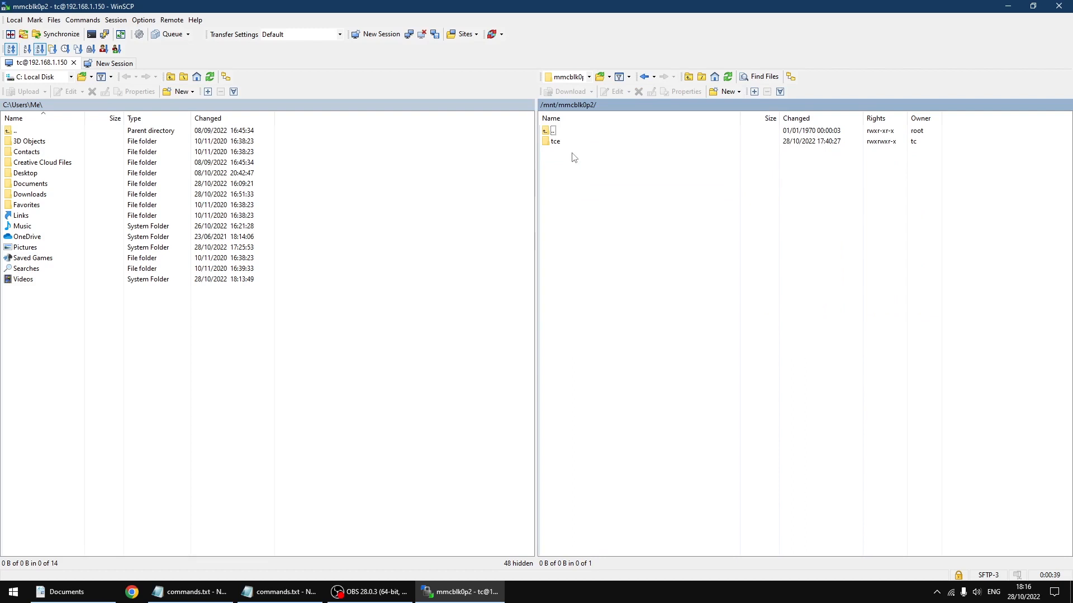
Step: Continue into tce/optional and look through its .tcz extension packages
click(555, 141)
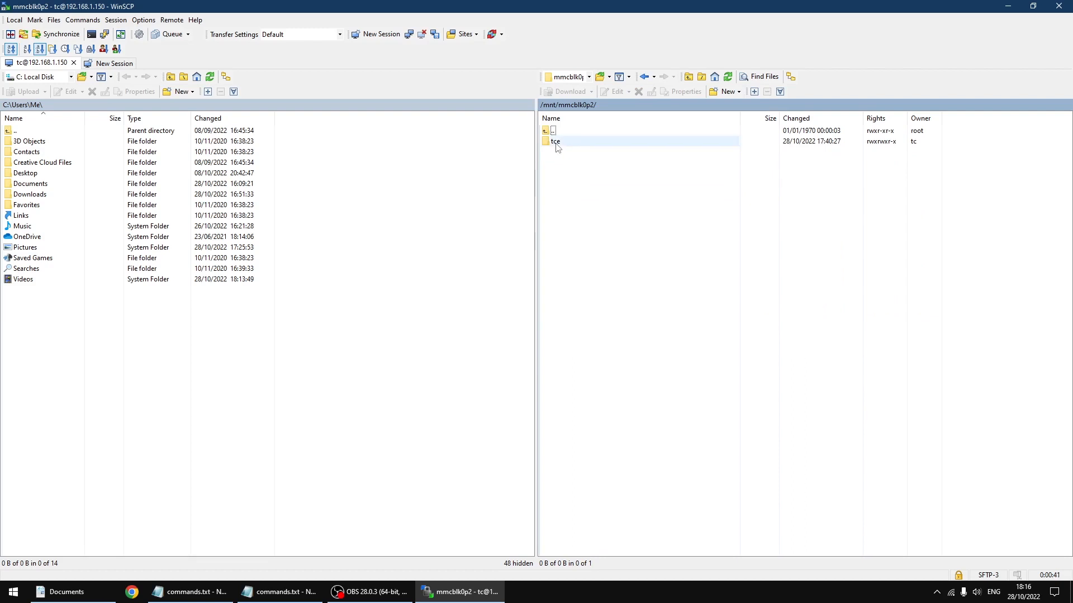
double_click(555, 141)
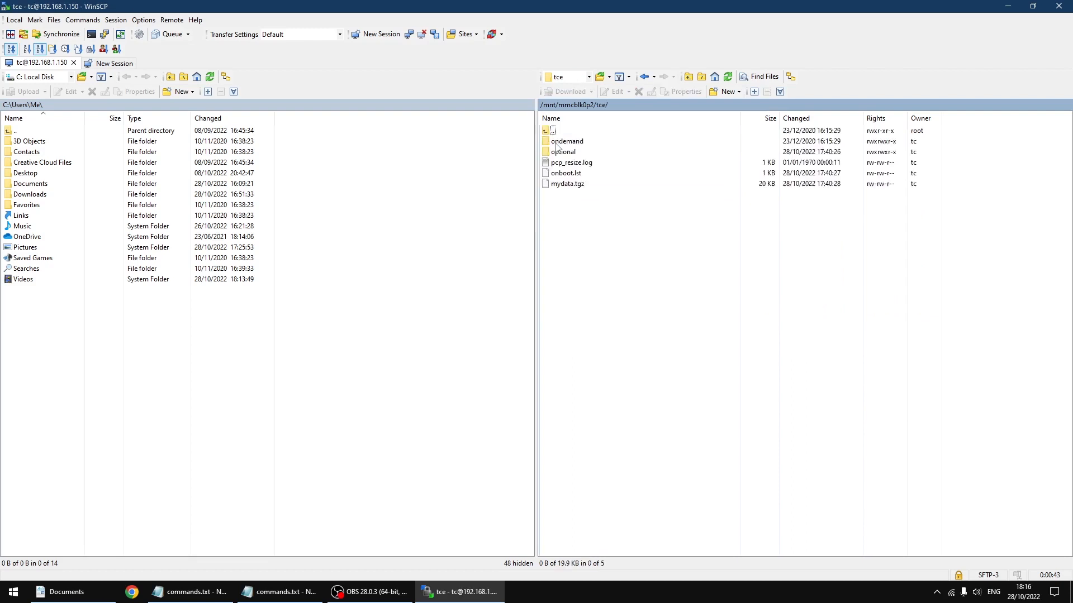
click(562, 151)
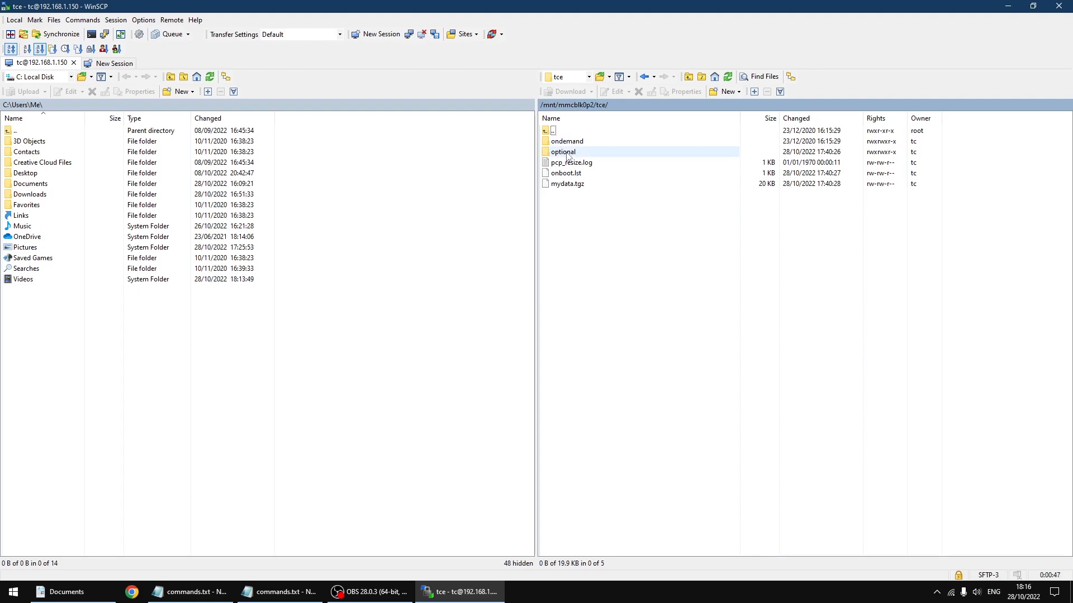
double_click(562, 152)
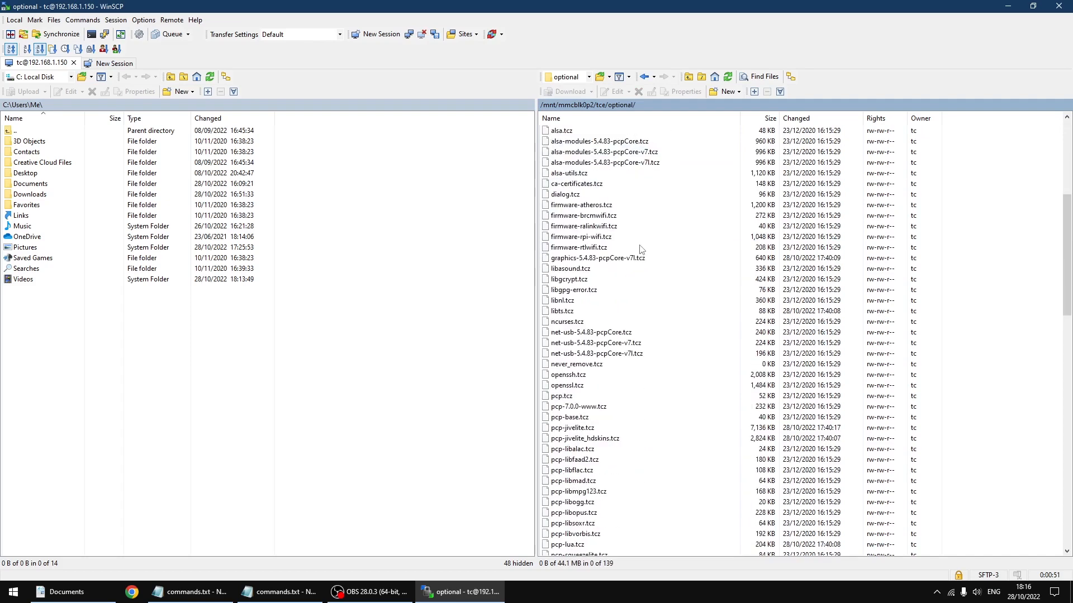
scroll(down, 3)
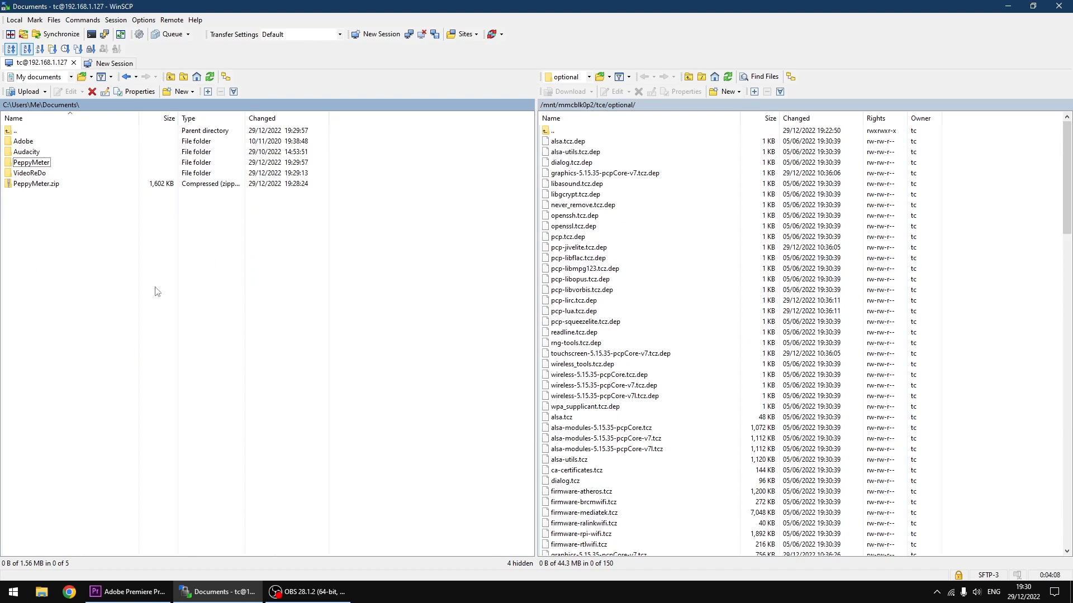
mouse_move(208, 300)
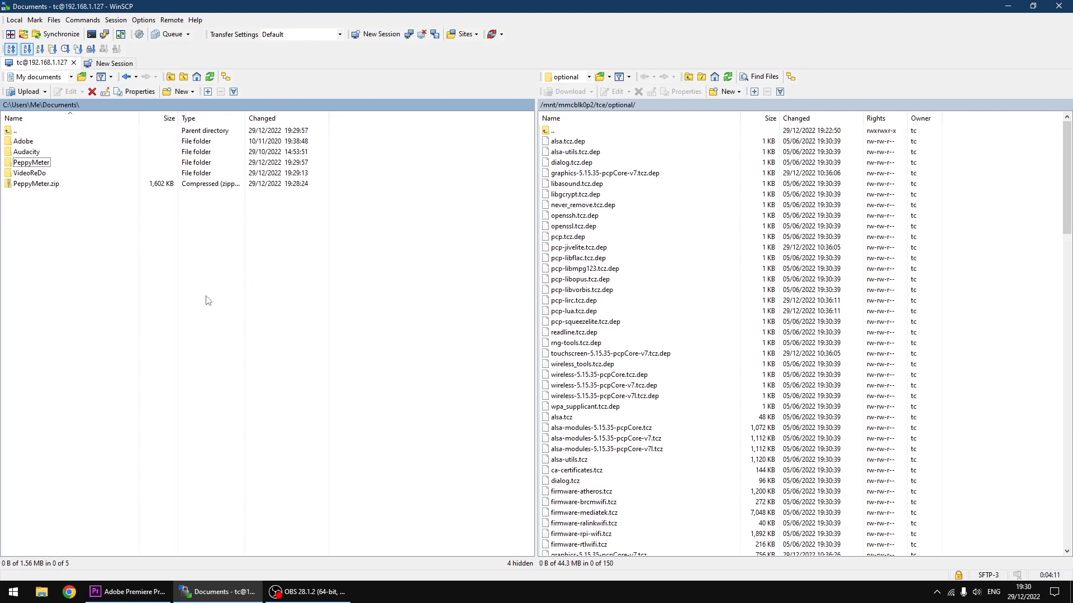
Step: Show the local Documents PeppyMeter folder with the three custom VU_Meter .tcz files
double_click(31, 162)
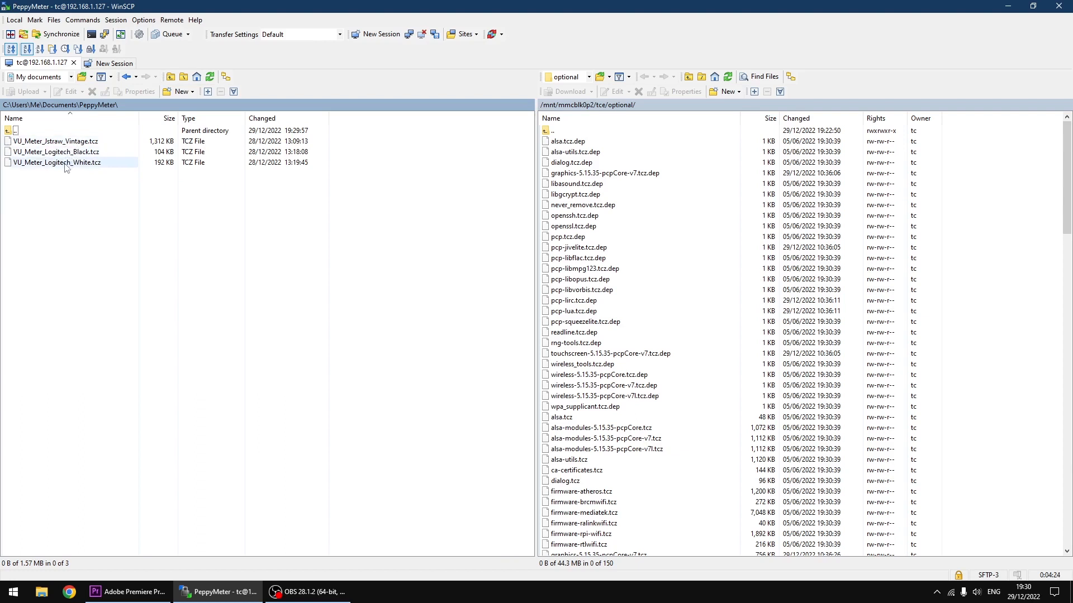
click(100, 242)
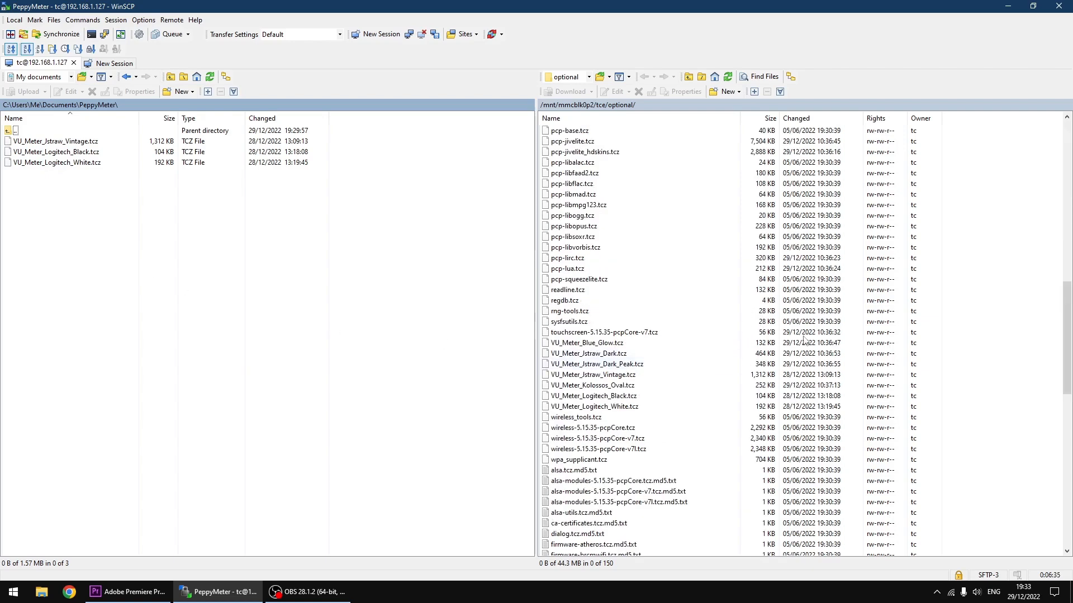
Step: Make the remote optional folder the active pane
click(592, 386)
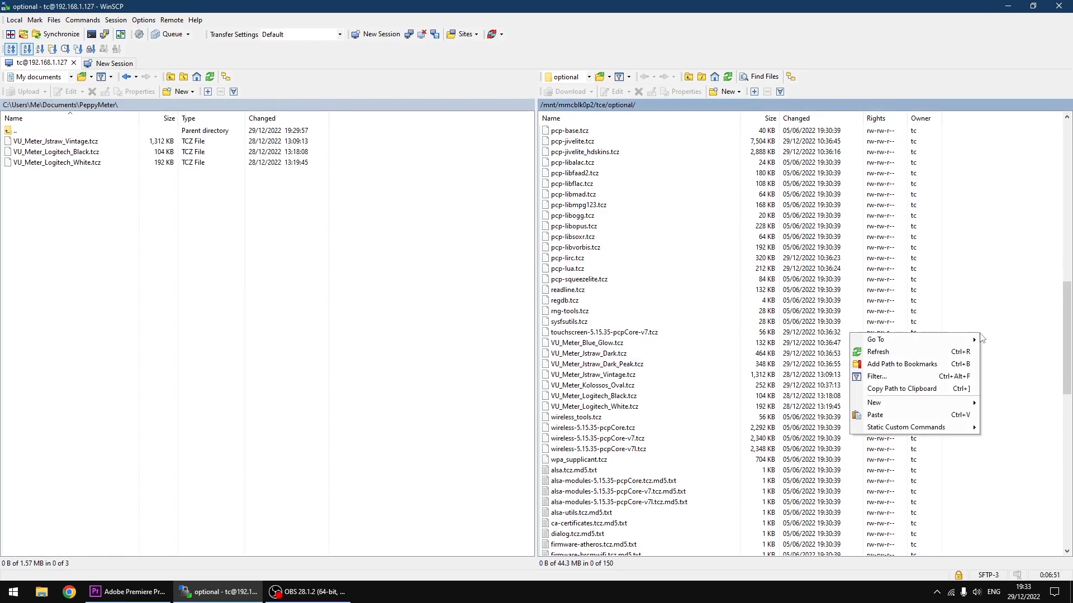
mouse_move(901, 389)
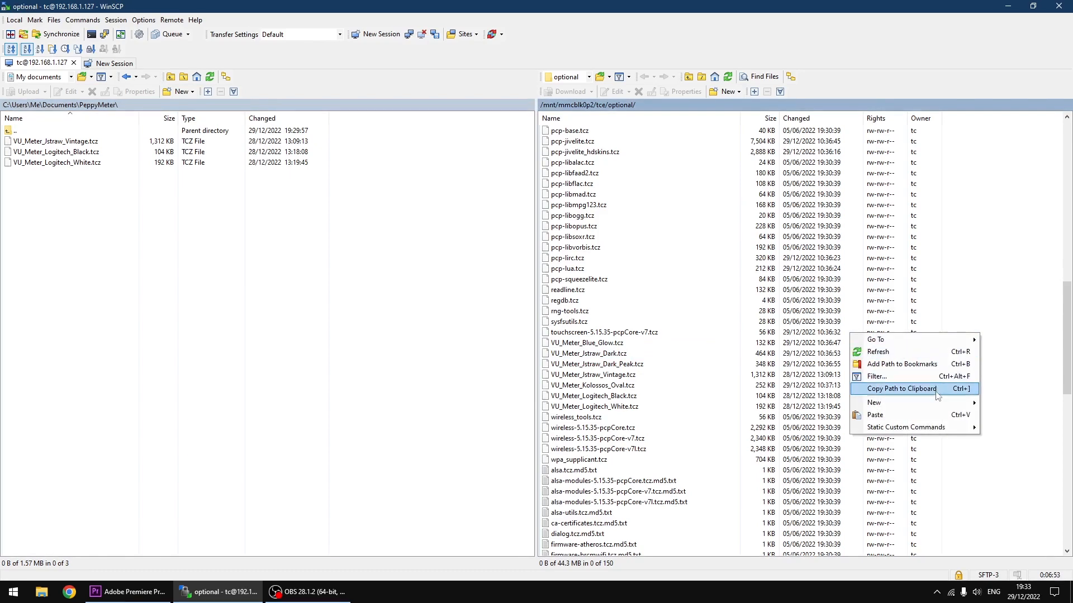
mouse_move(874, 402)
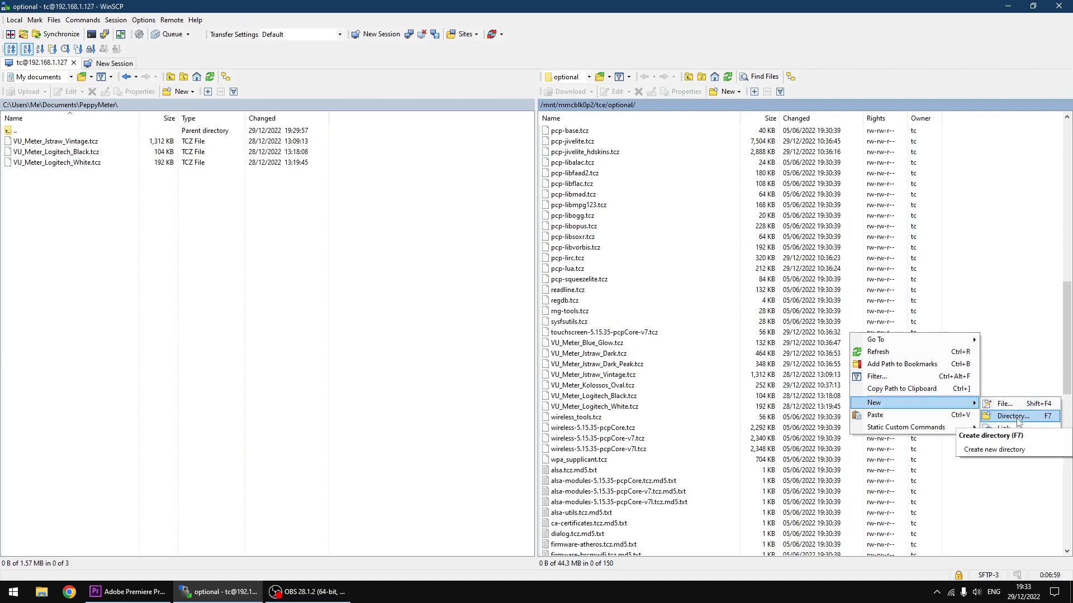
Step: Create a new remote directory named Meter backup in the optional folder
click(1009, 416)
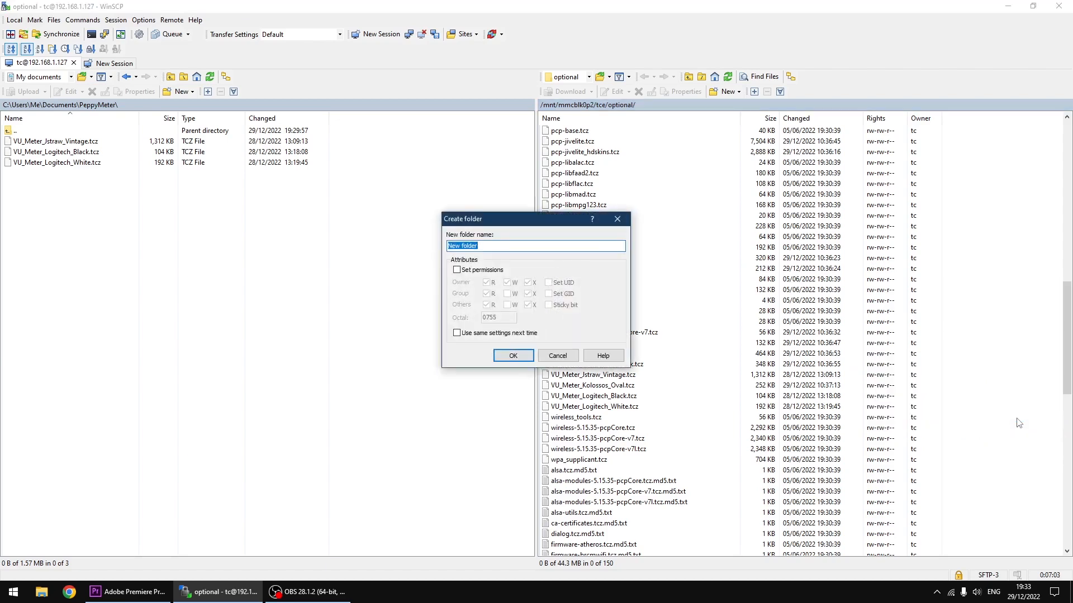
text(Meter)
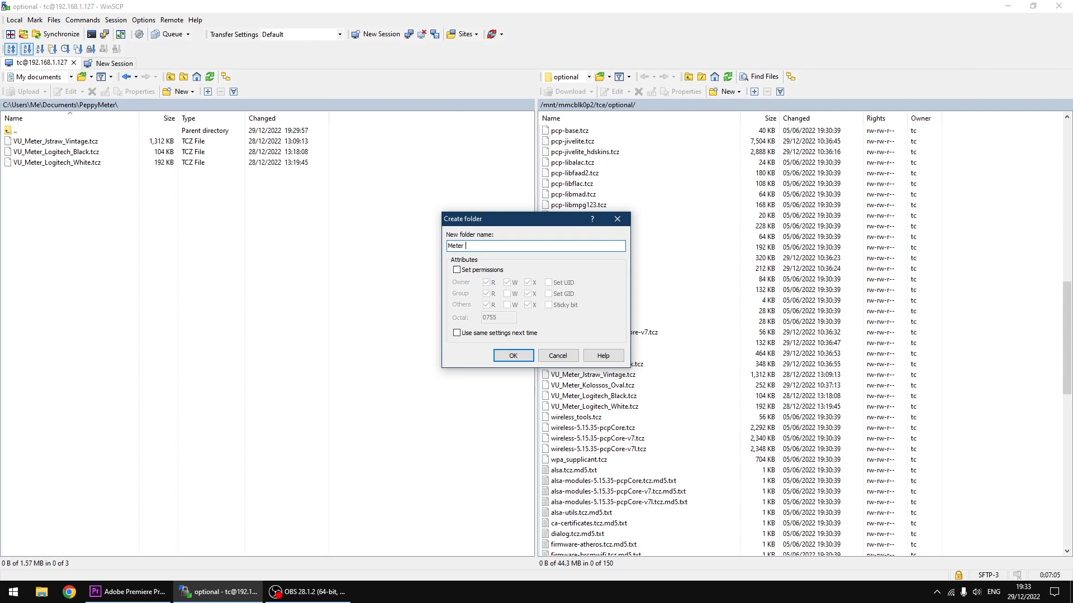
text(back)
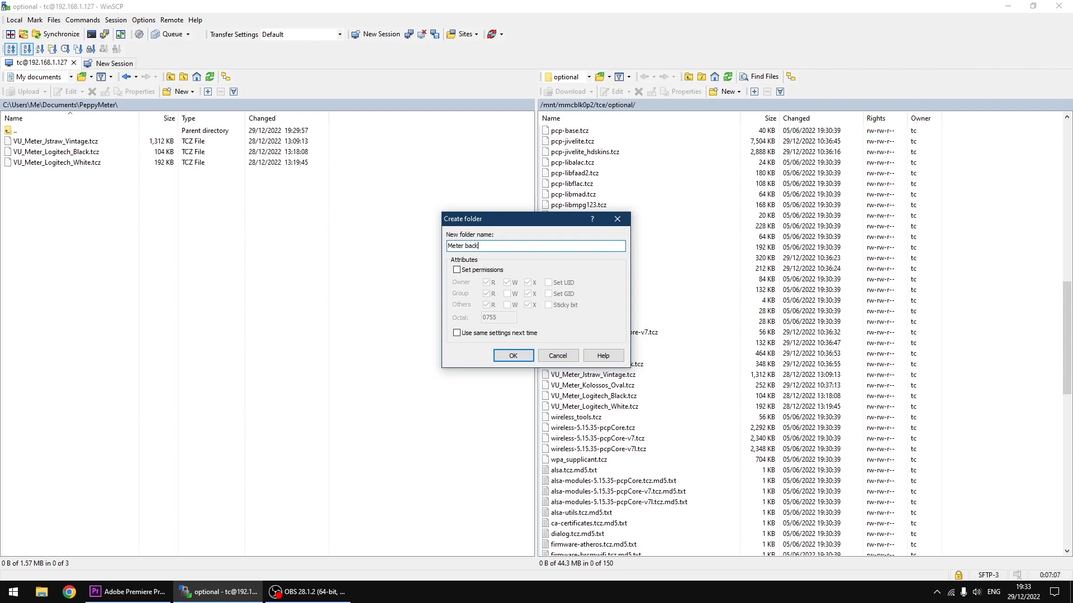
text(up)
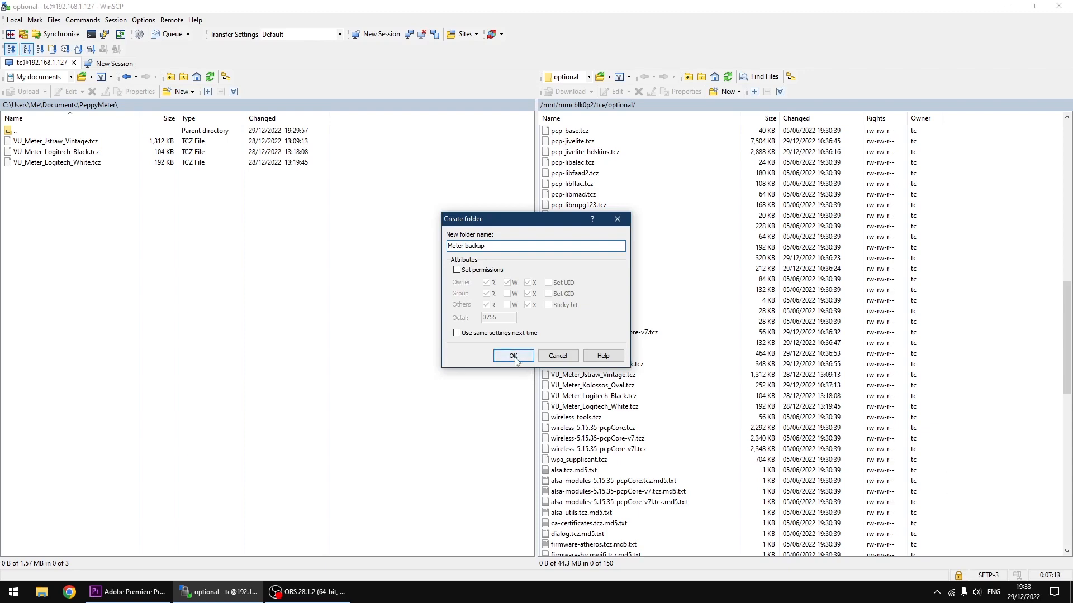
click(513, 355)
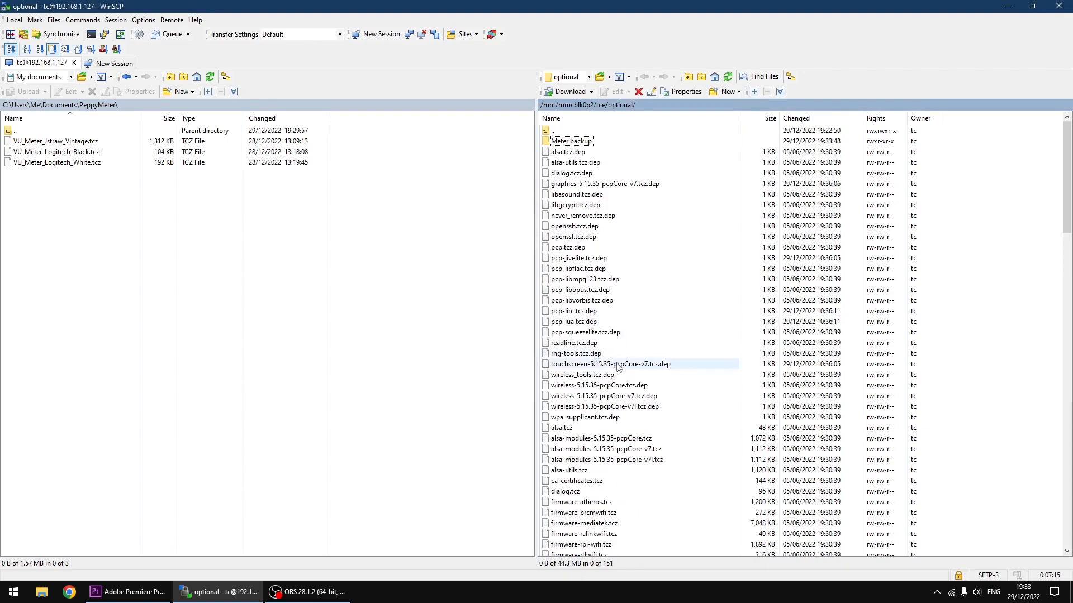
Step: Copy VU_Meter_Jstraw_Vintage.tcz into the Meter backup folder and return to optional
scroll(down, 3)
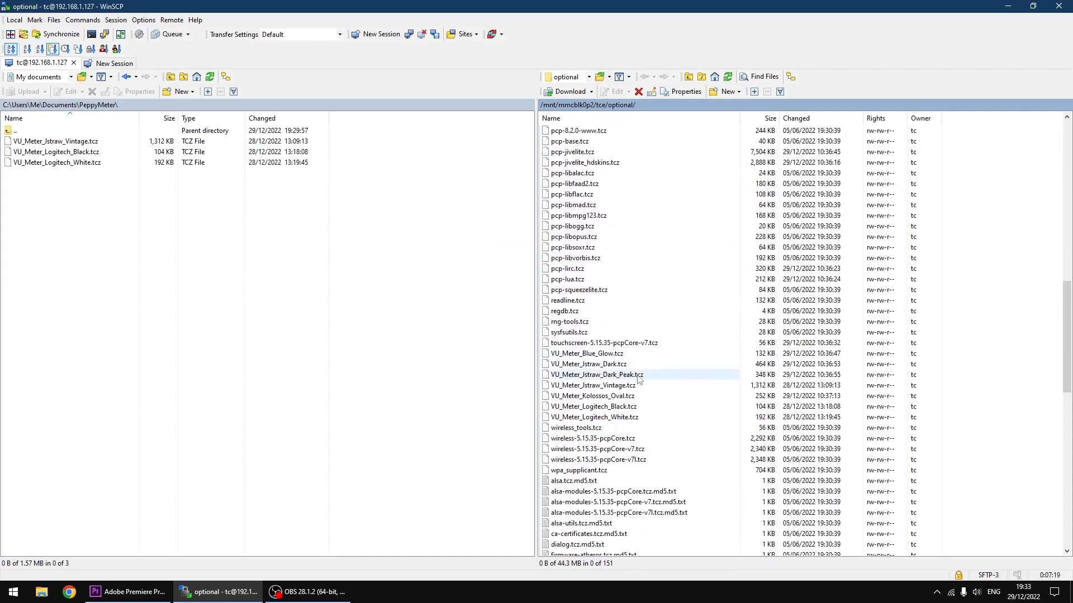
click(597, 385)
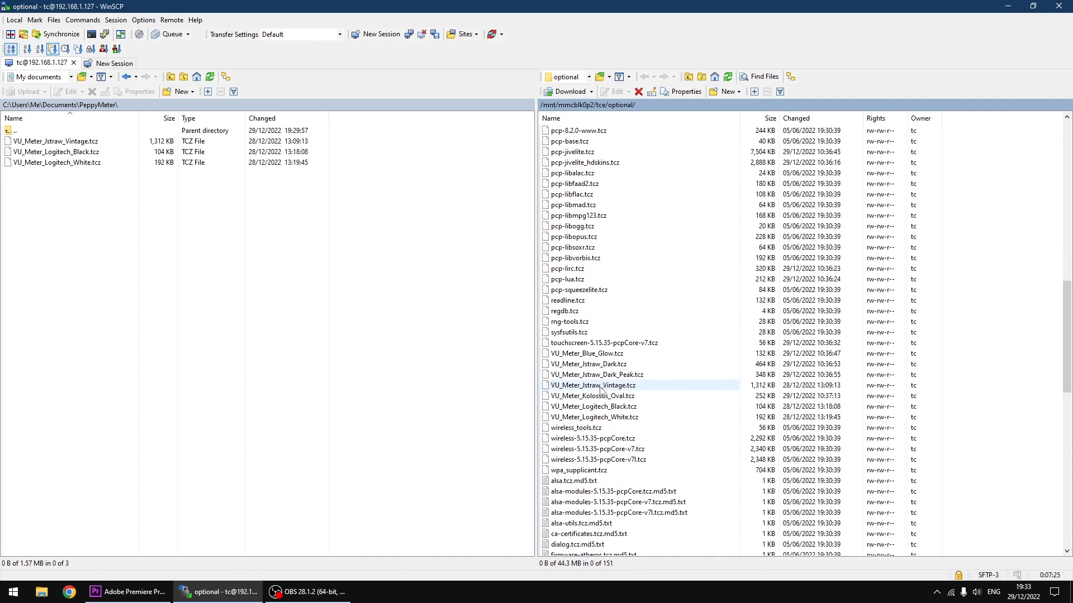
right_click(600, 385)
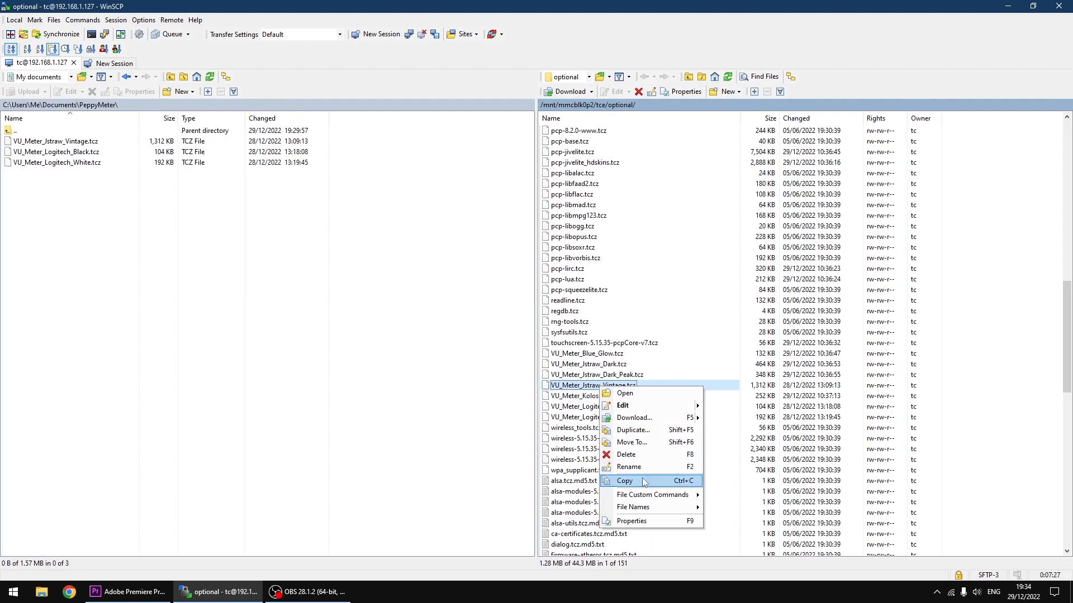
click(657, 354)
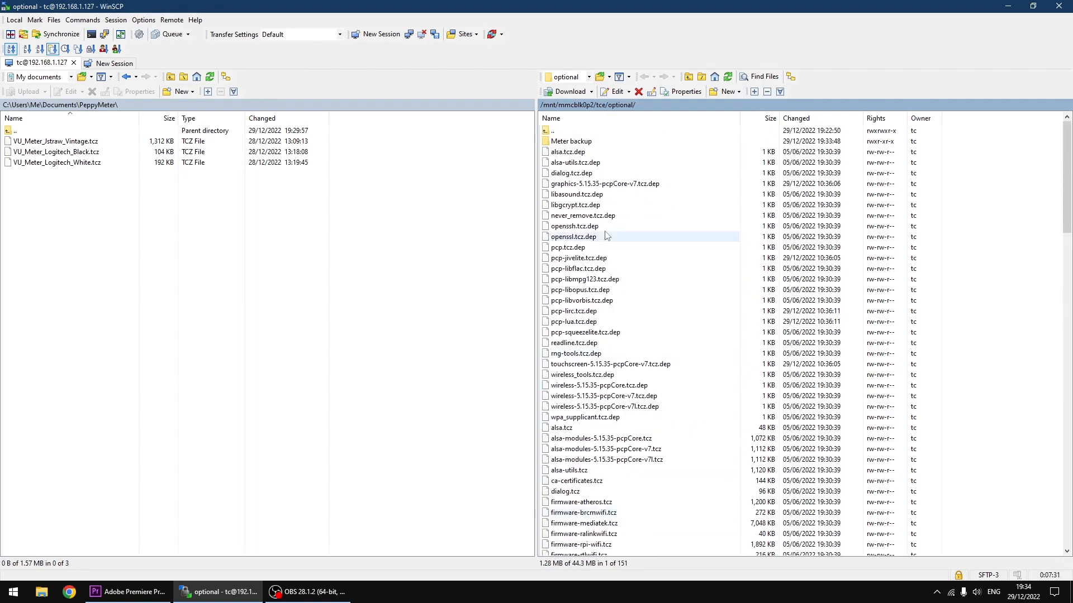
double_click(571, 141)
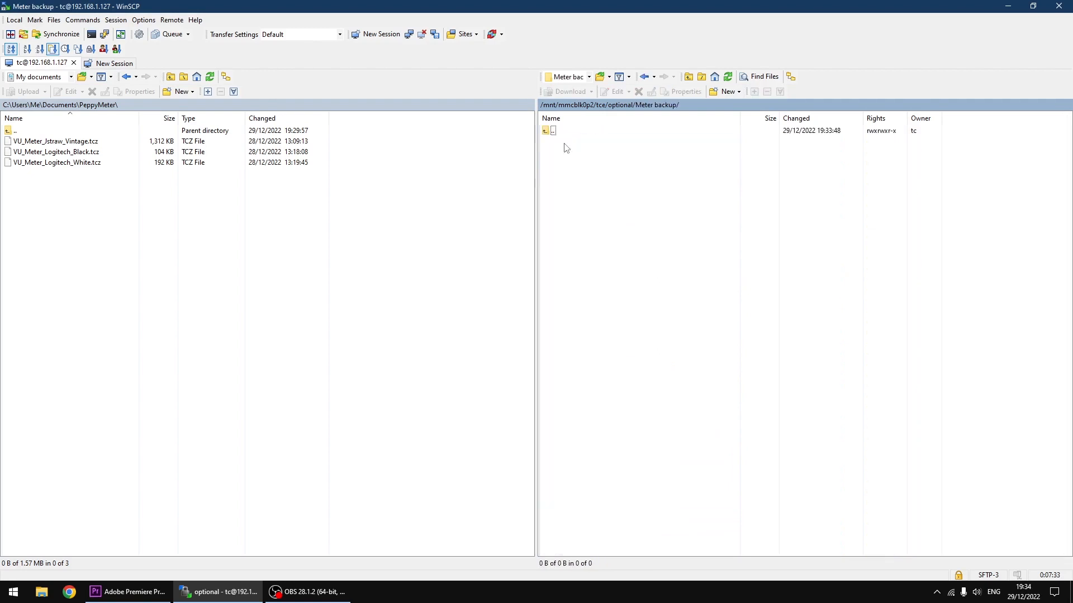
right_click(567, 148)
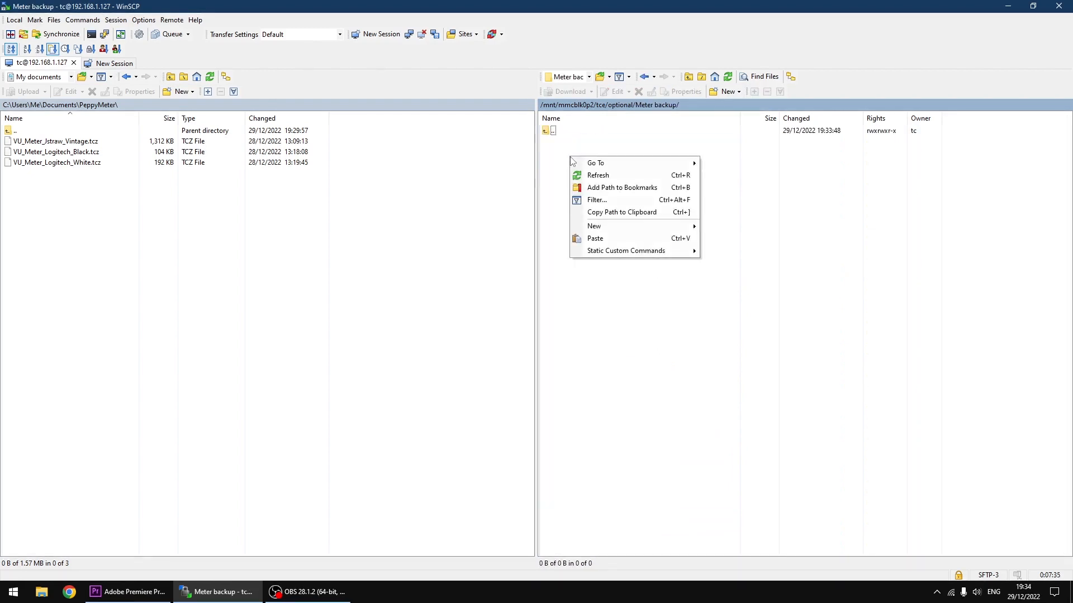
click(595, 238)
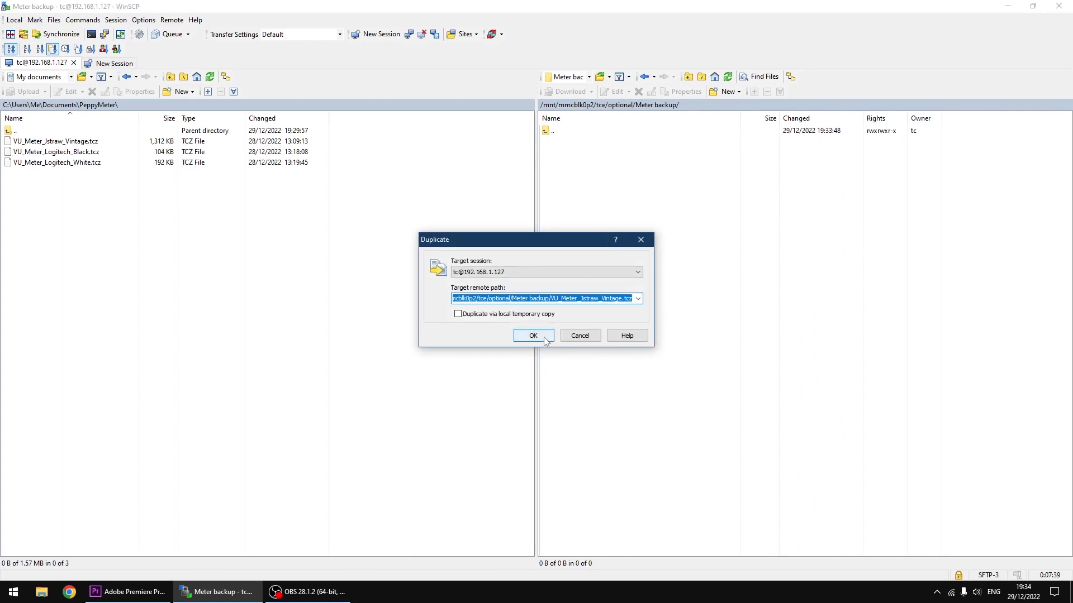
click(533, 335)
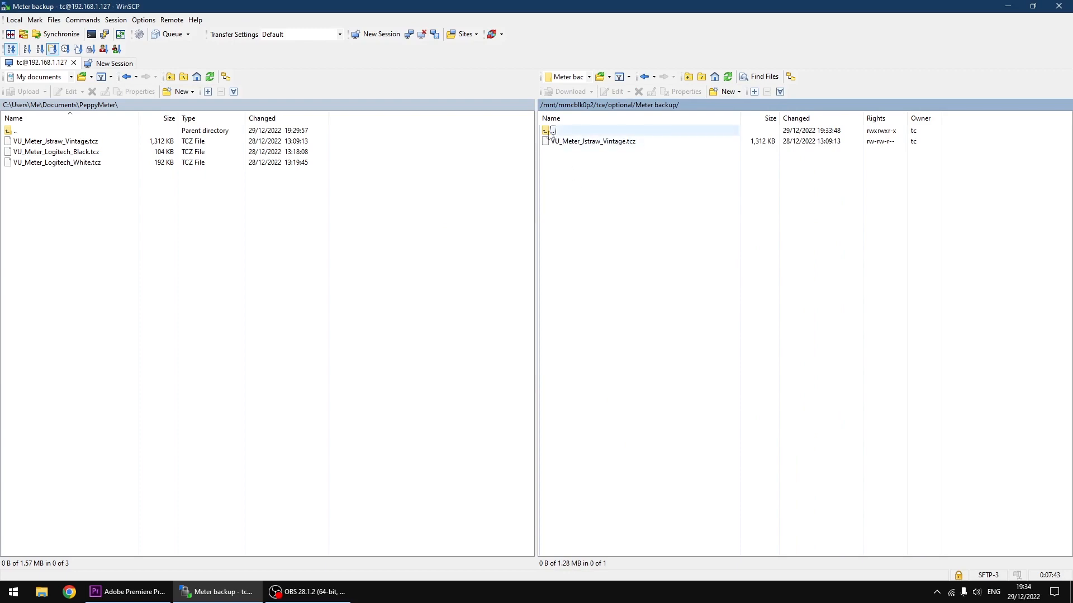
double_click(551, 129)
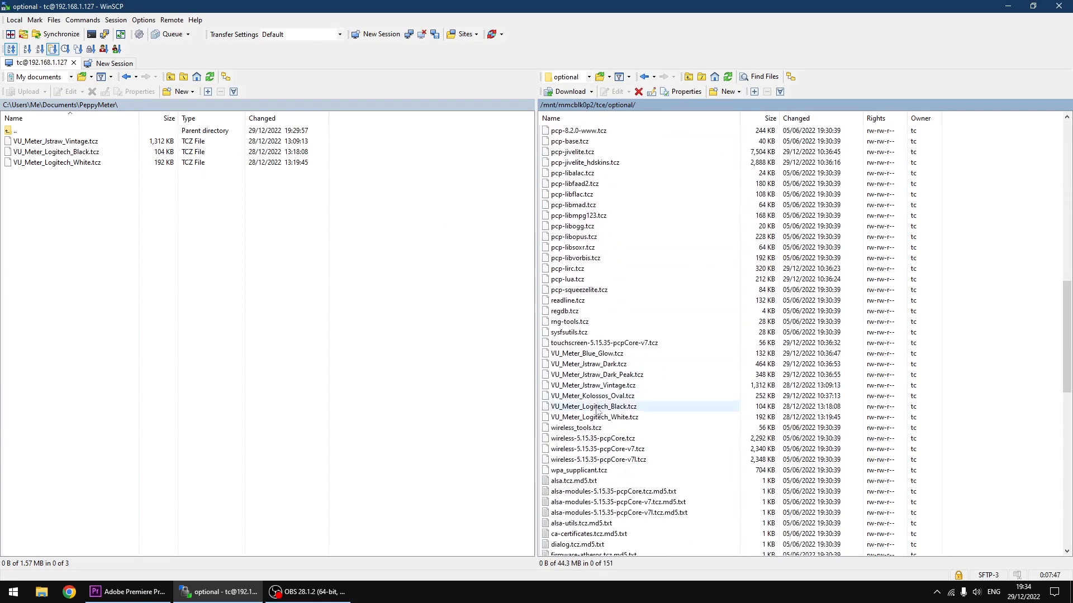
Step: Duplicate VU_Meter_Logitech_Black.tcz and VU_Meter_Logitech_White.tcz into Meter backup
right_click(597, 407)
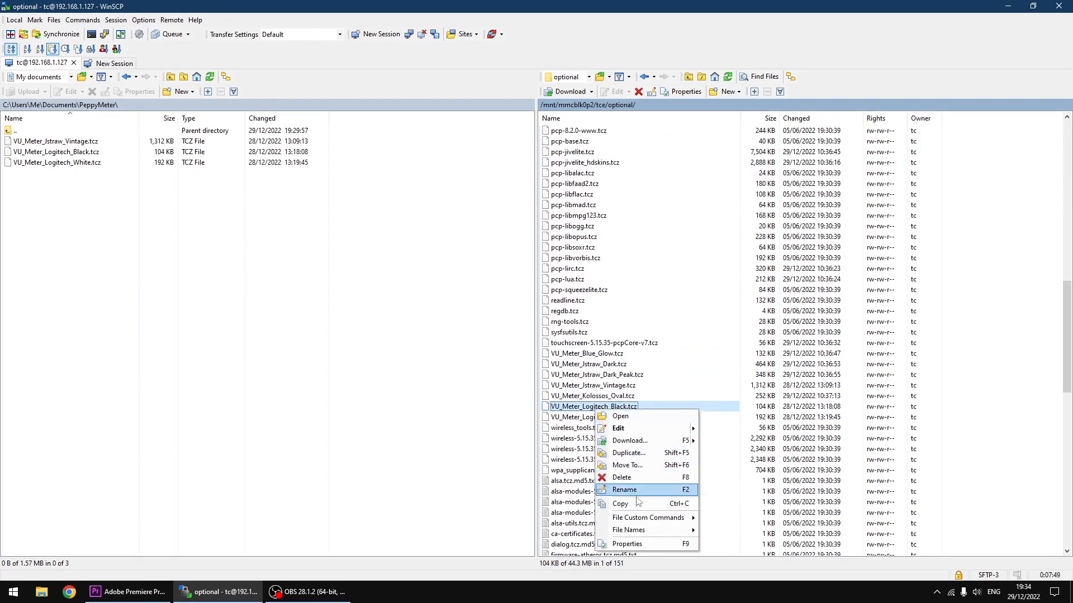
mouse_move(620, 504)
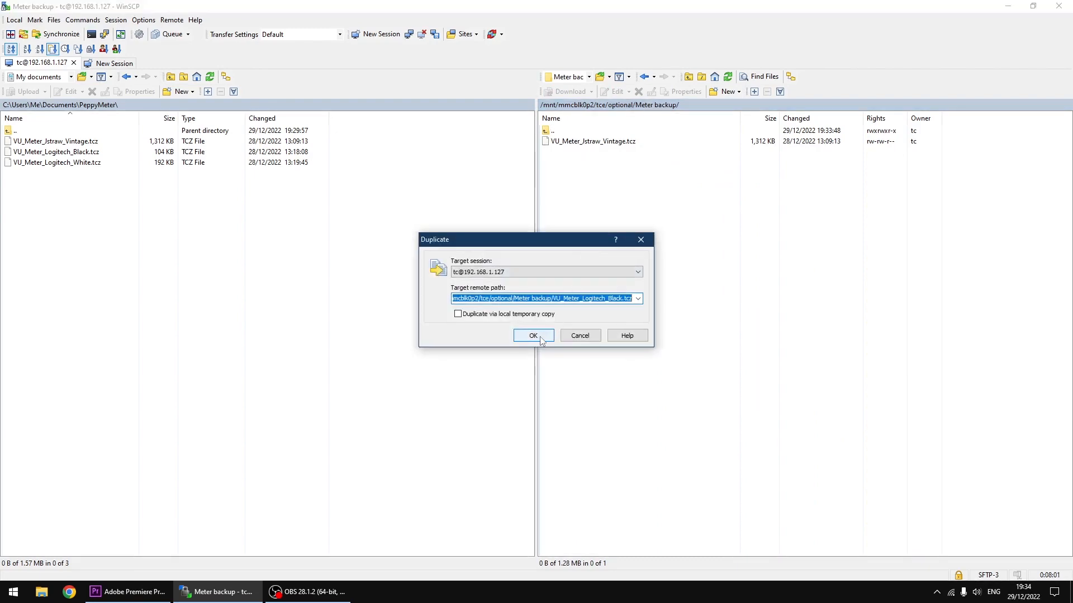
click(533, 336)
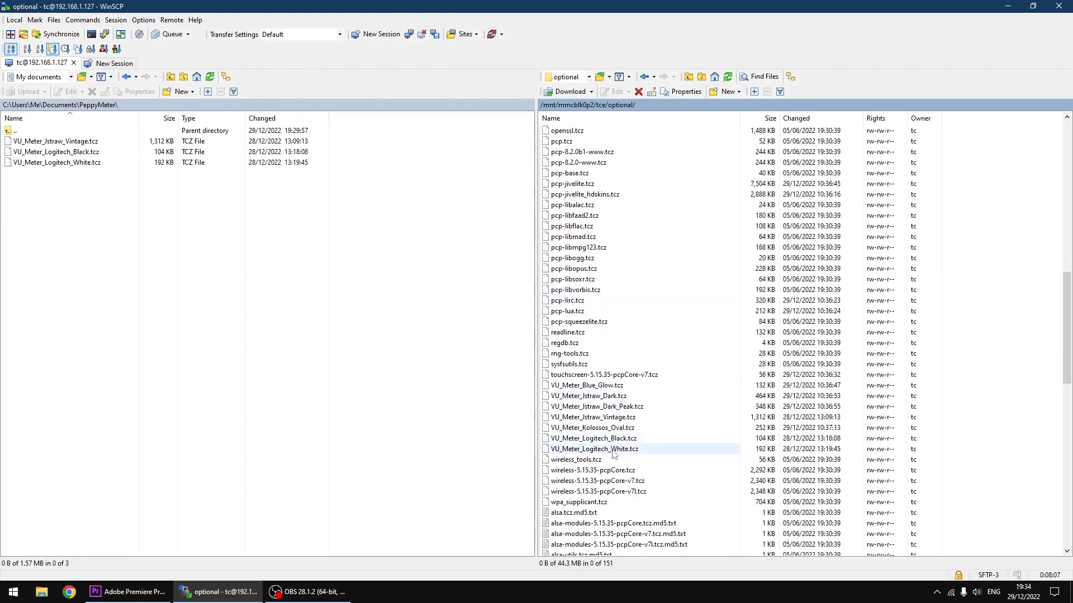
right_click(593, 450)
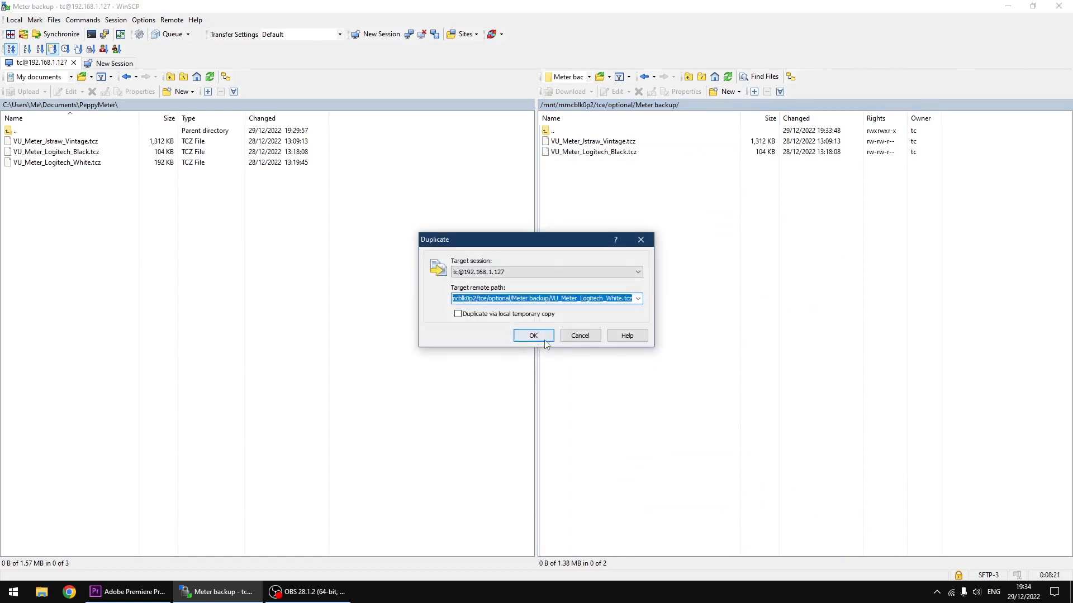
click(532, 336)
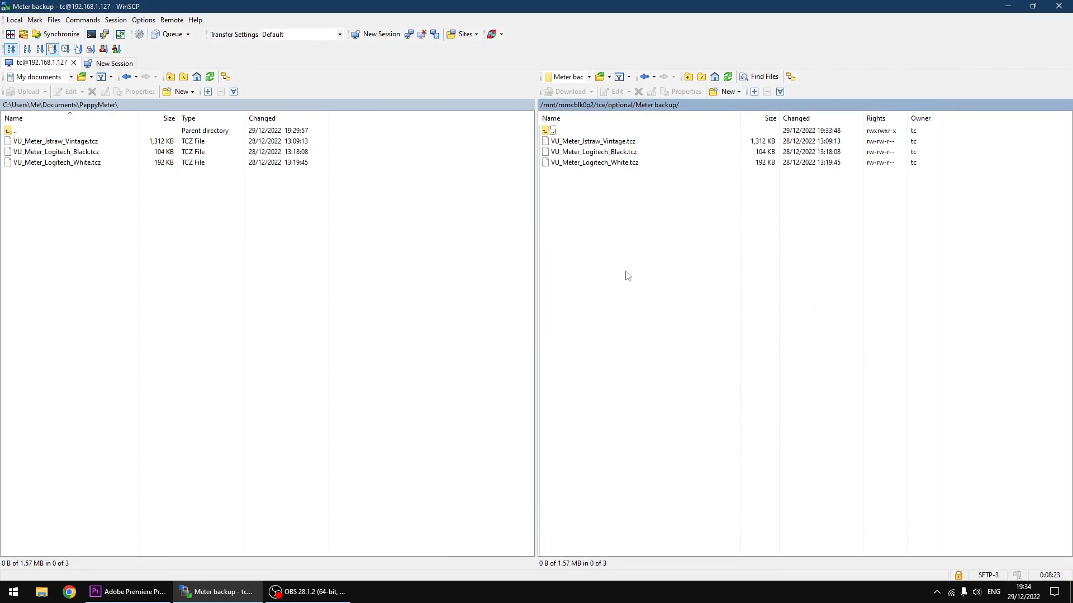
click(552, 131)
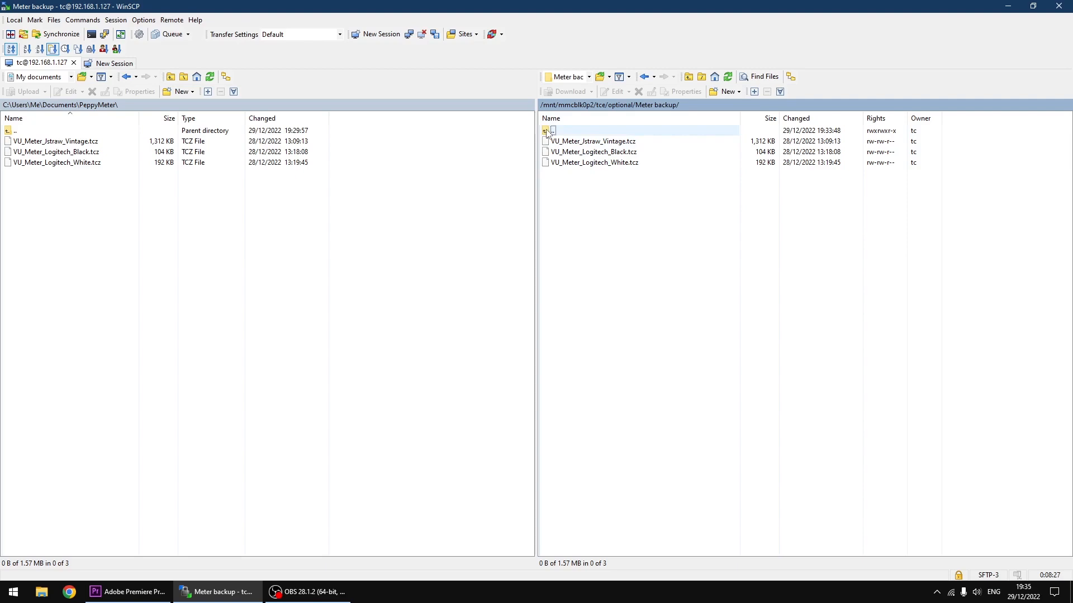
Step: Upload the three VU_Meter .tcz files from PeppyMeter into the remote optional folder, then minimise WinSCP
double_click(550, 131)
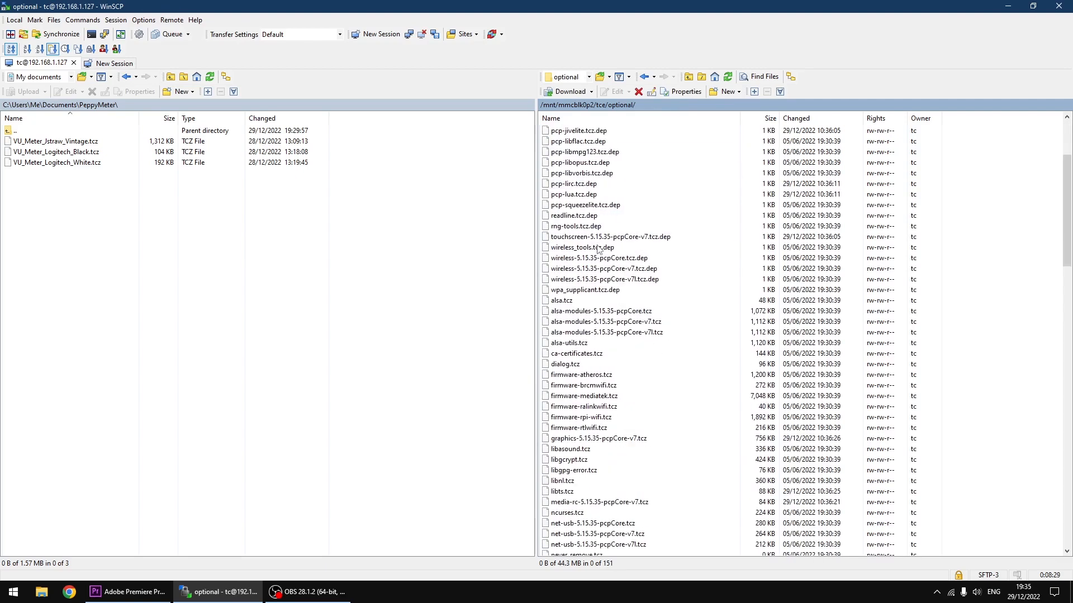
scroll(down, 3)
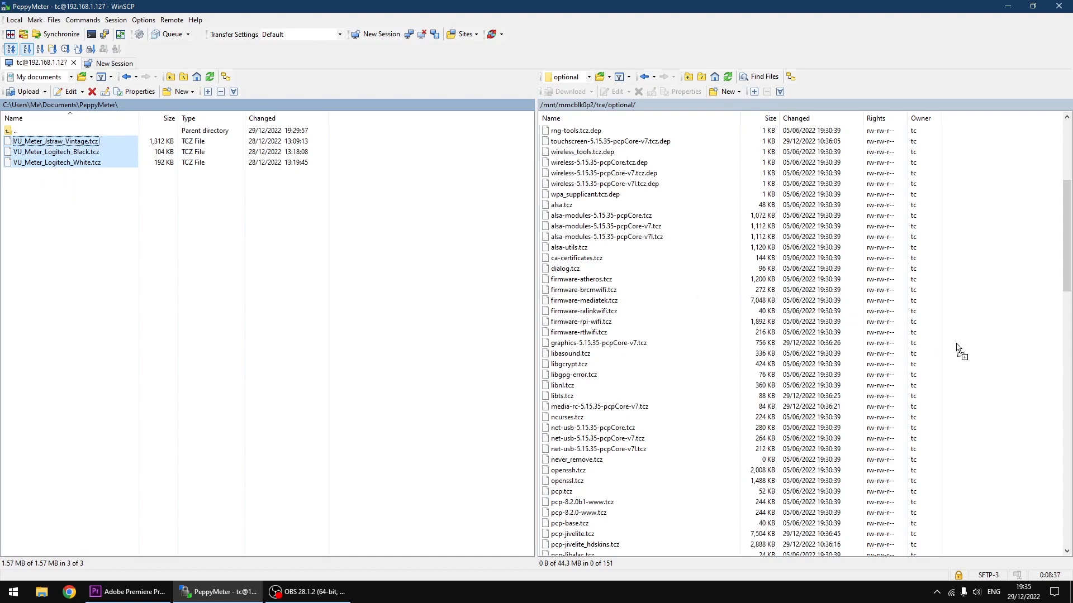
mouse_move(963, 350)
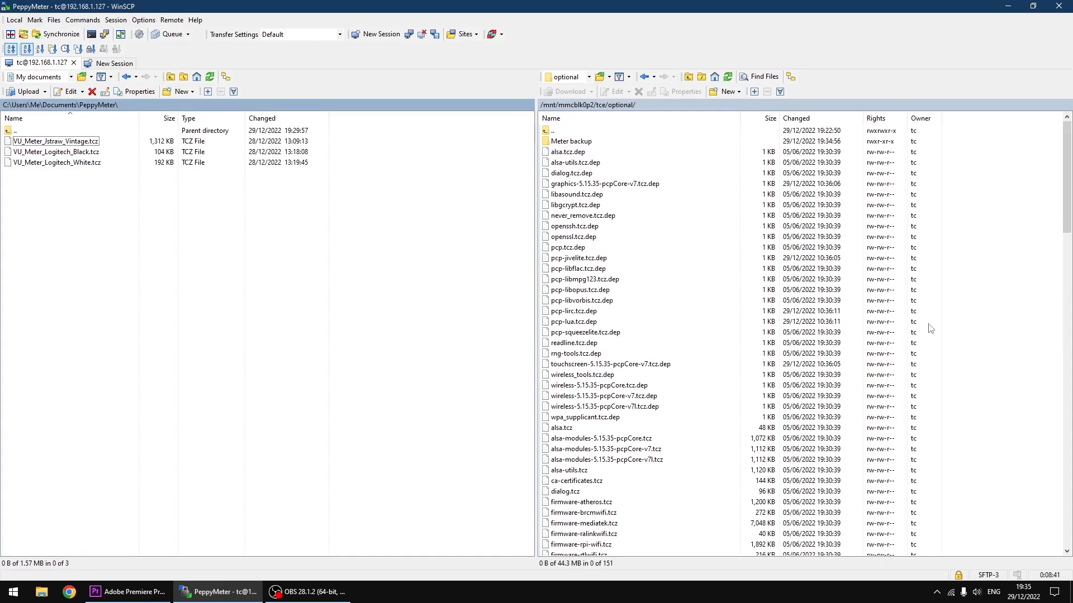
scroll(down, 3)
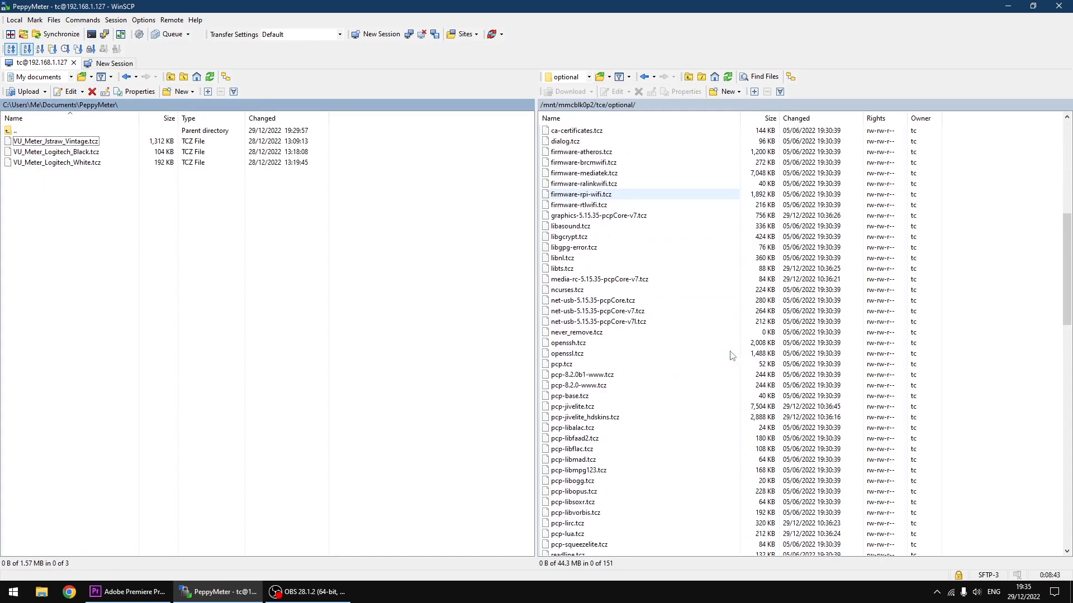
scroll(down, 3)
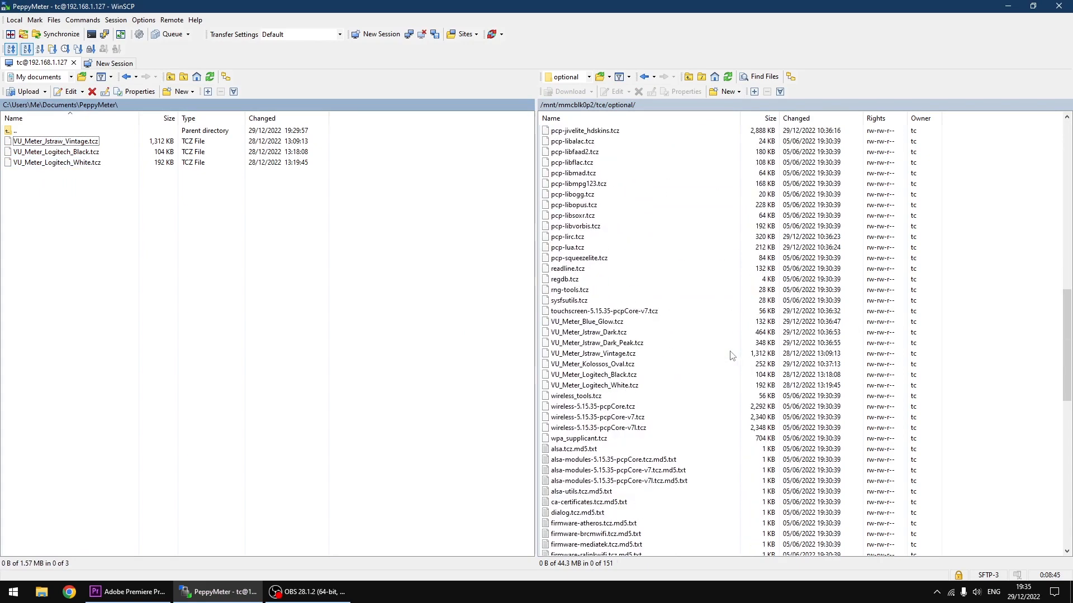
click(593, 374)
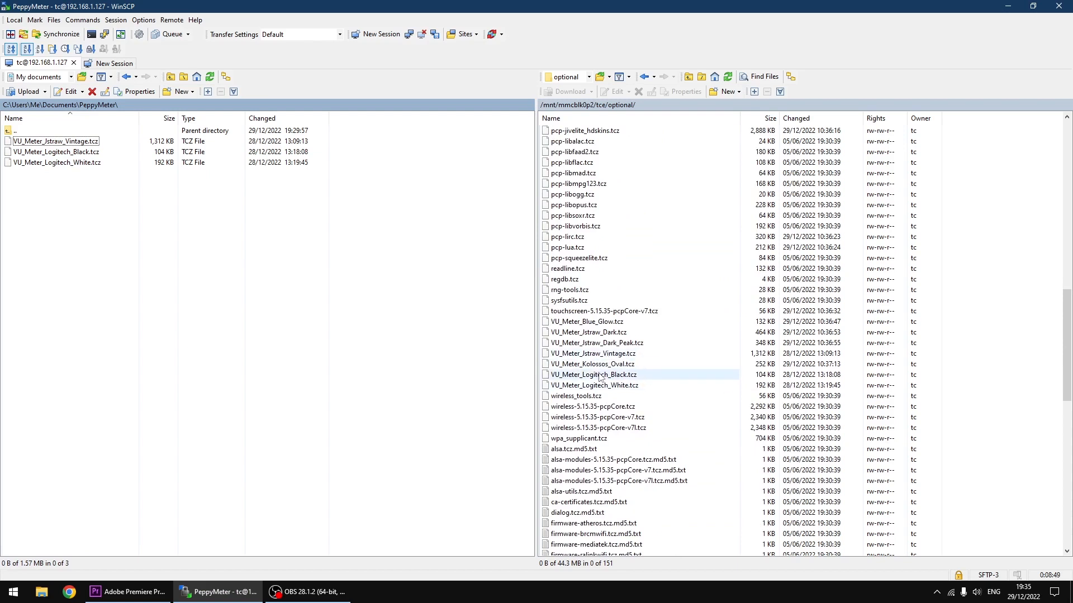
click(593, 386)
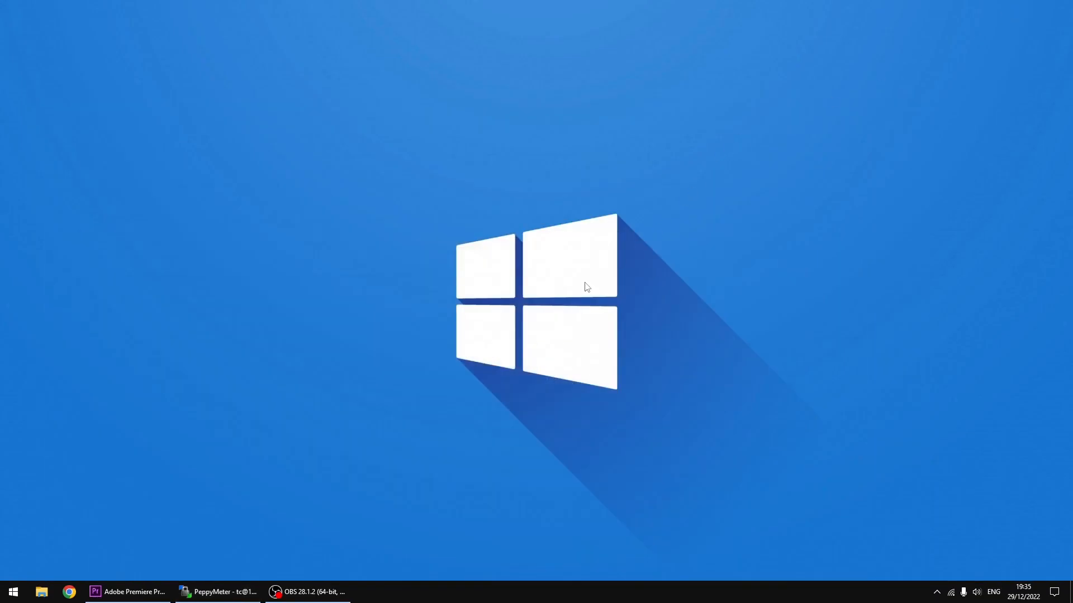
Step: Load the pCP Main Page bookmark in Chrome and go to the Tweaks page
click(69, 592)
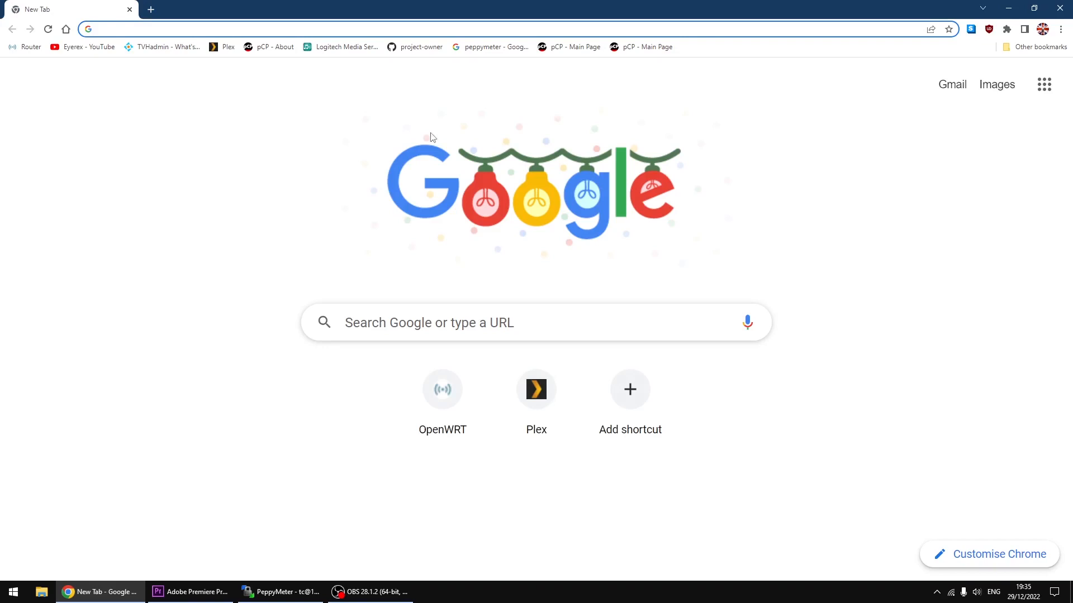
mouse_move(569, 47)
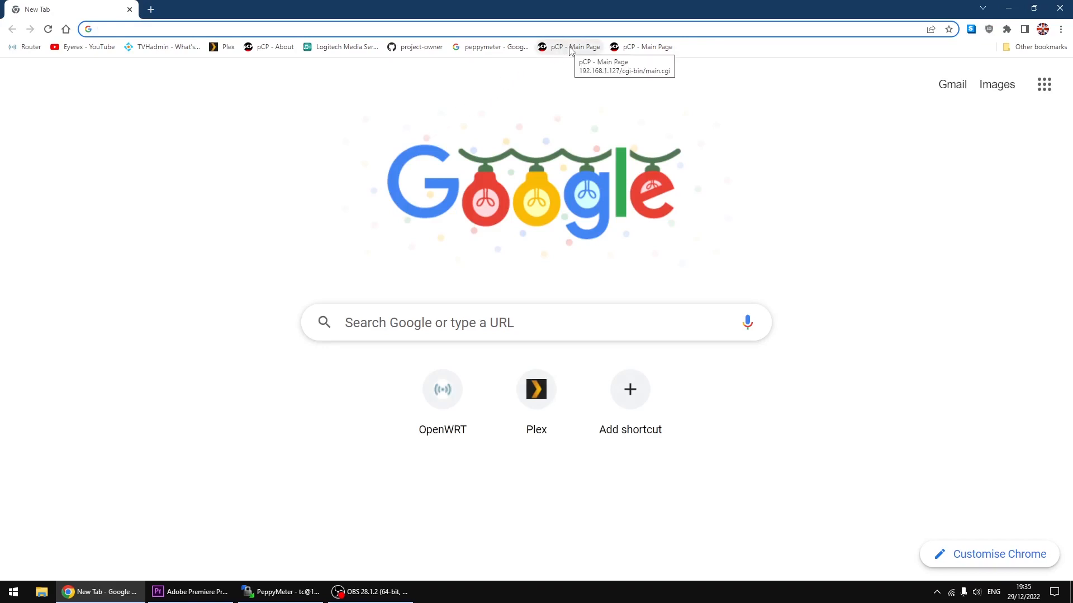
click(577, 47)
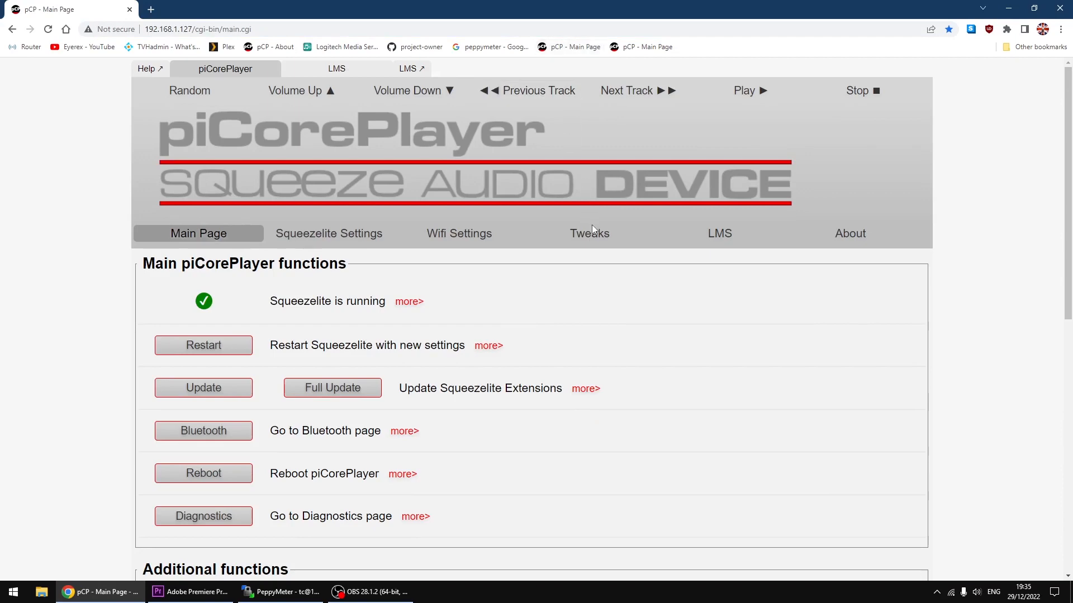
mouse_move(589, 233)
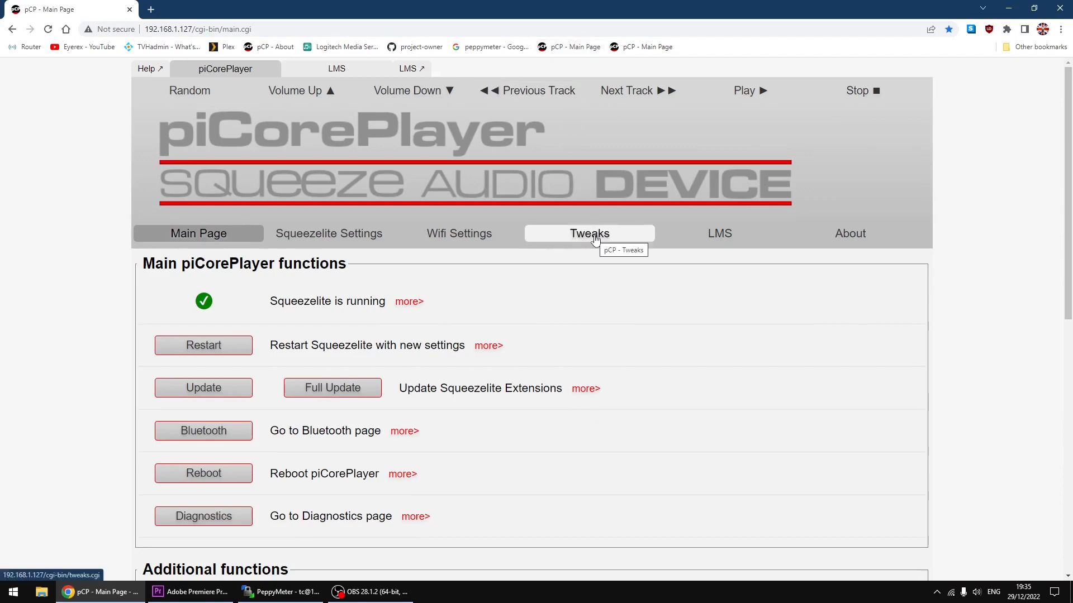
click(589, 234)
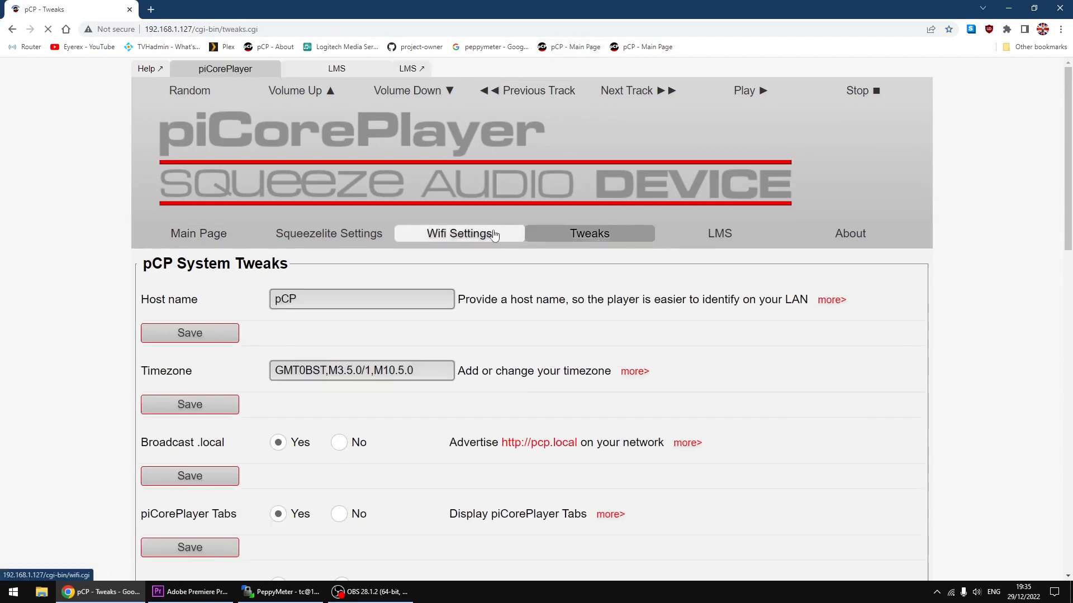
scroll(down, 3)
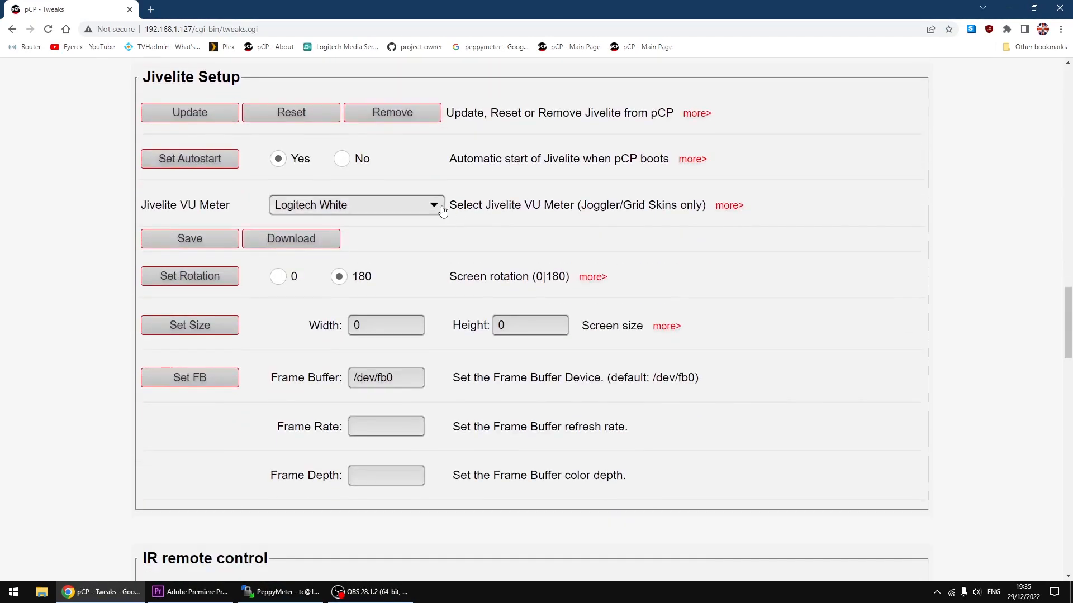
click(356, 205)
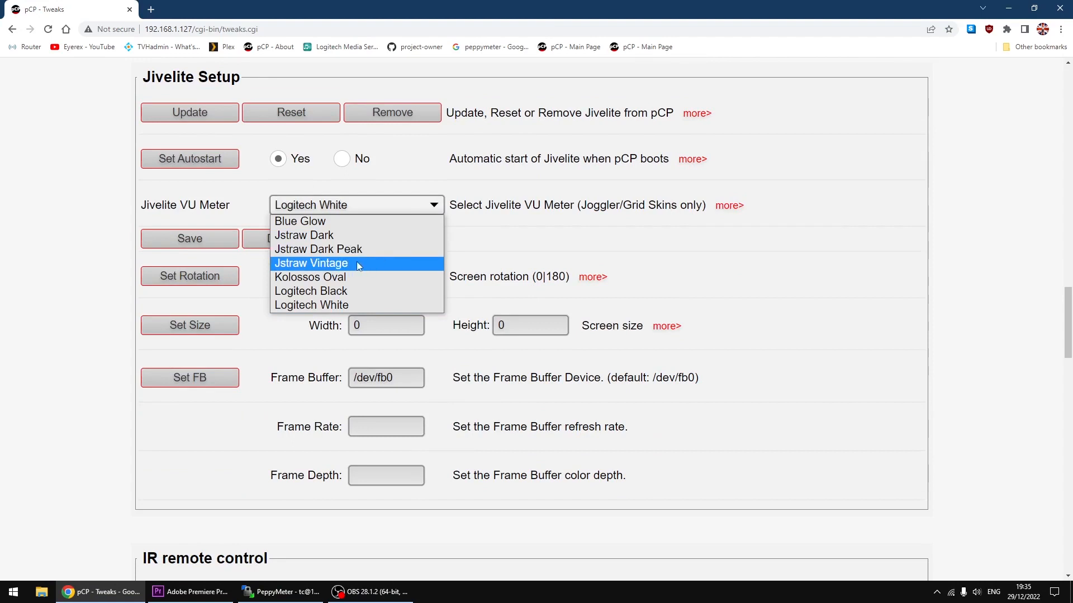
mouse_move(311, 290)
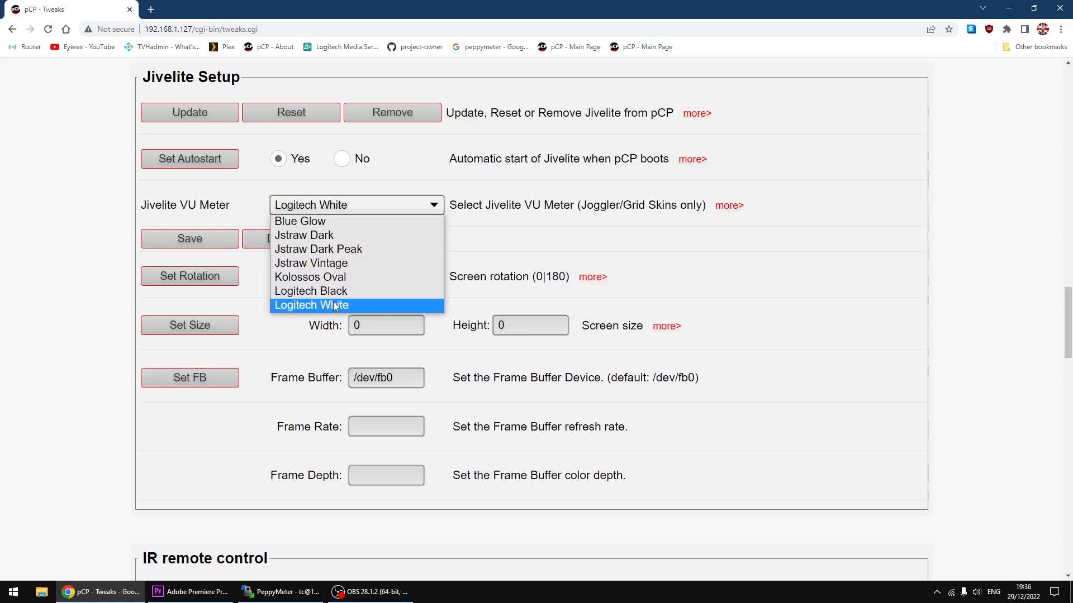
mouse_move(310, 264)
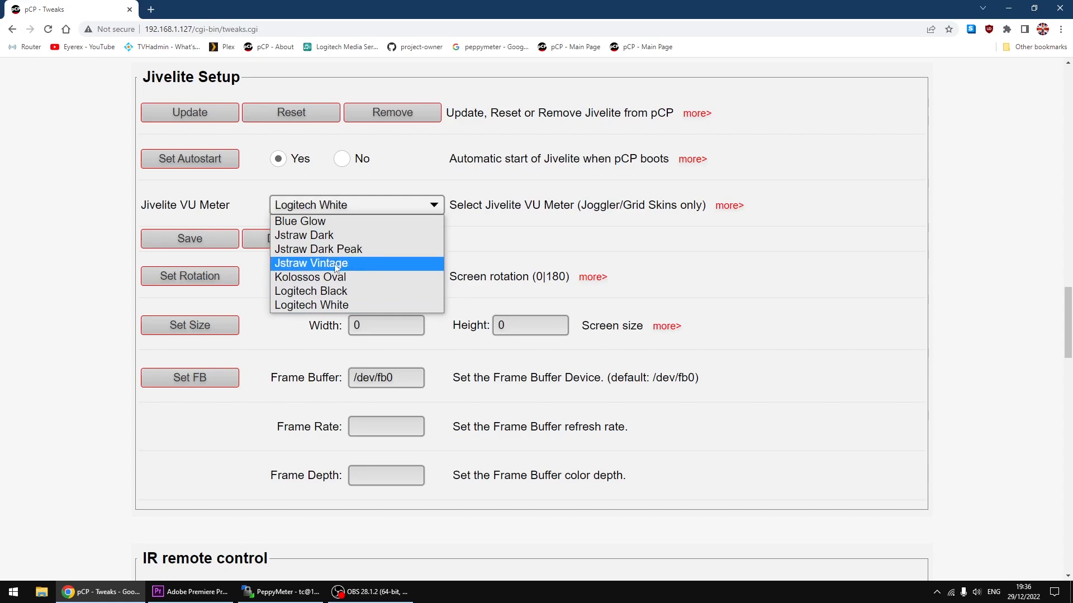
mouse_move(311, 304)
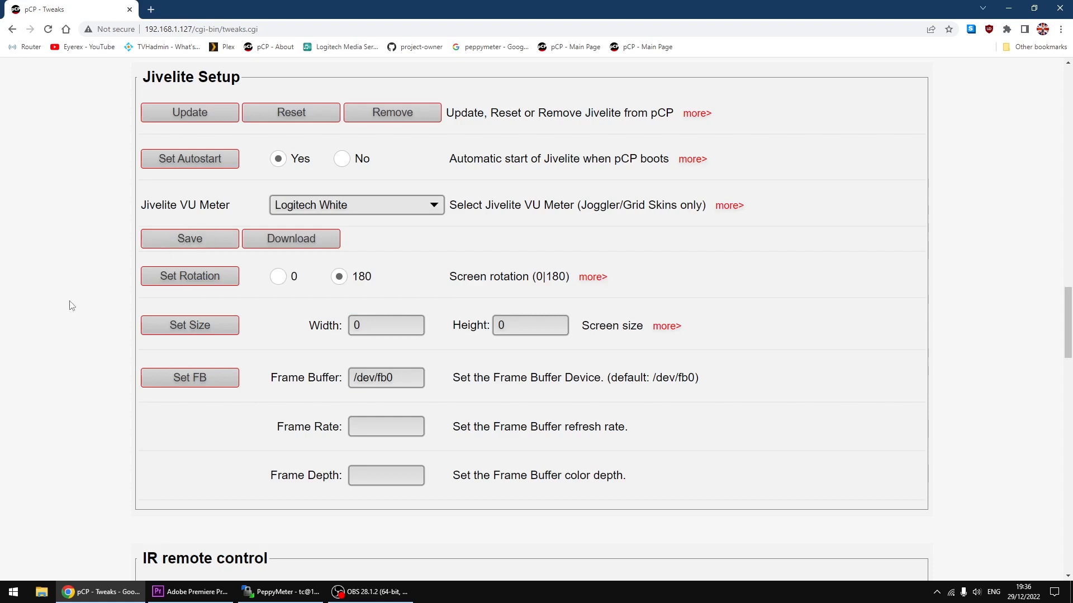
scroll(down, 3)
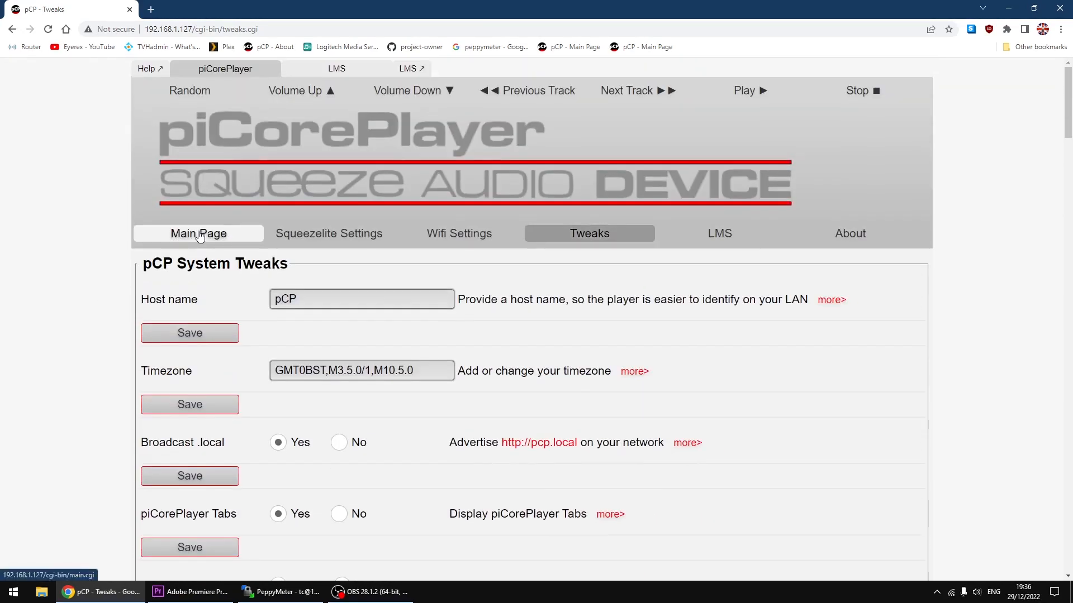
Step: Return to the pCP Main Page showing Squeezelite running, then minimise Chrome
click(199, 234)
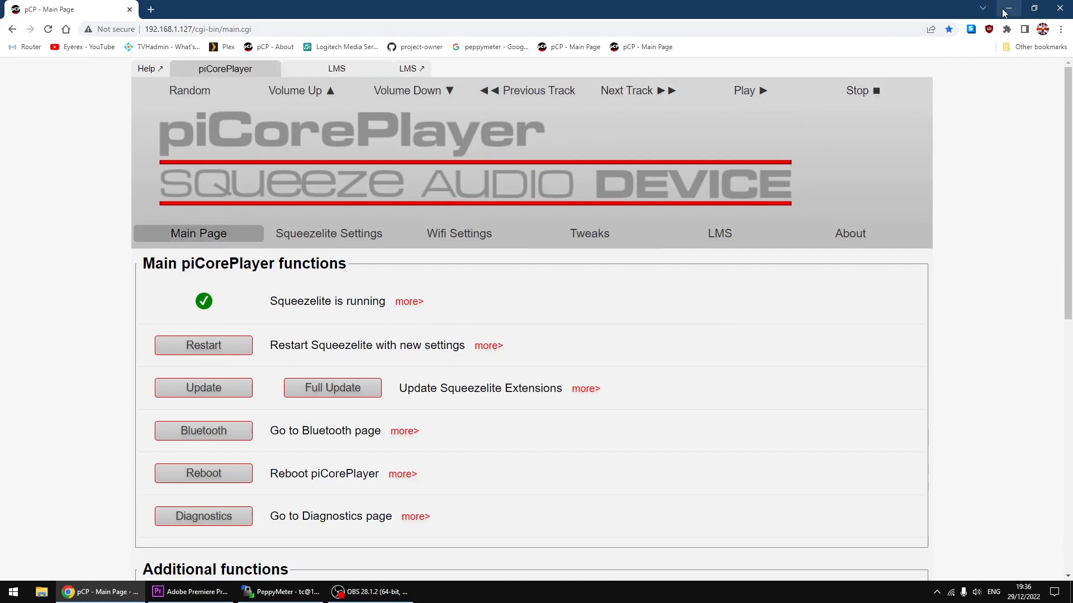
click(1007, 9)
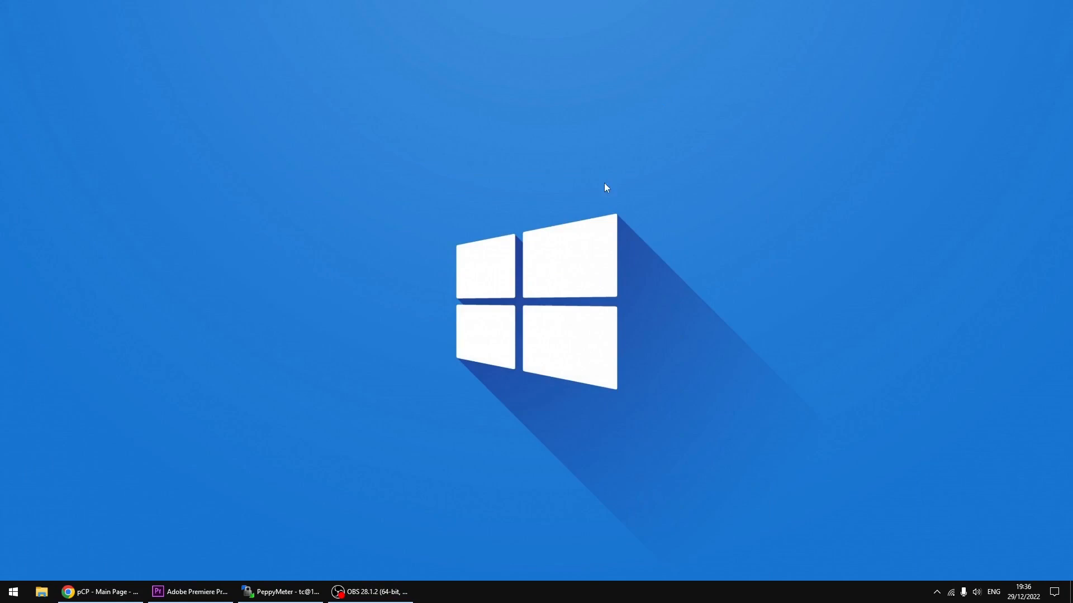
mouse_move(519, 306)
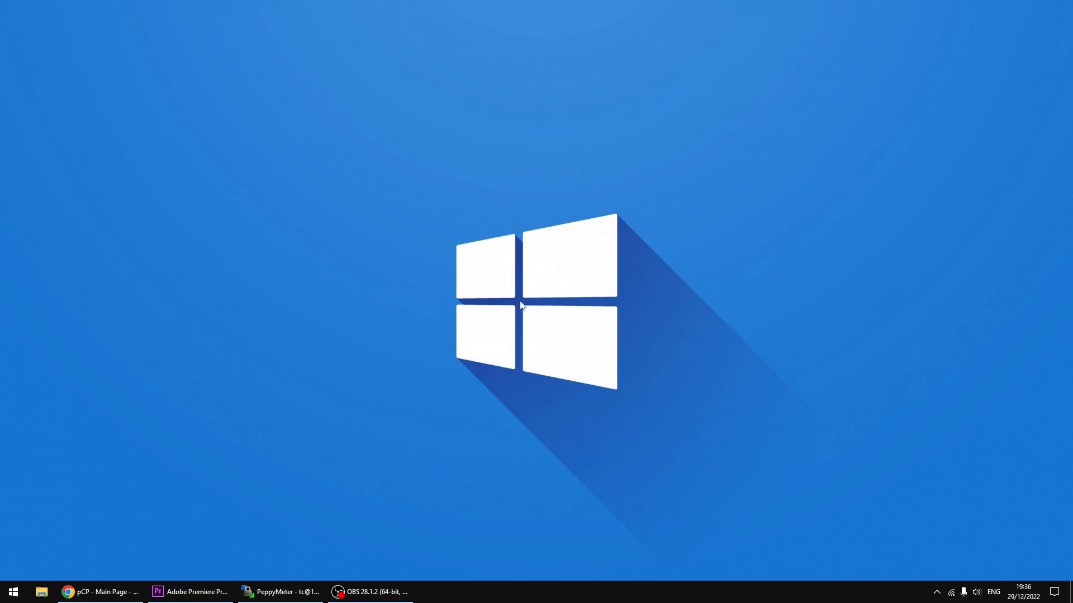